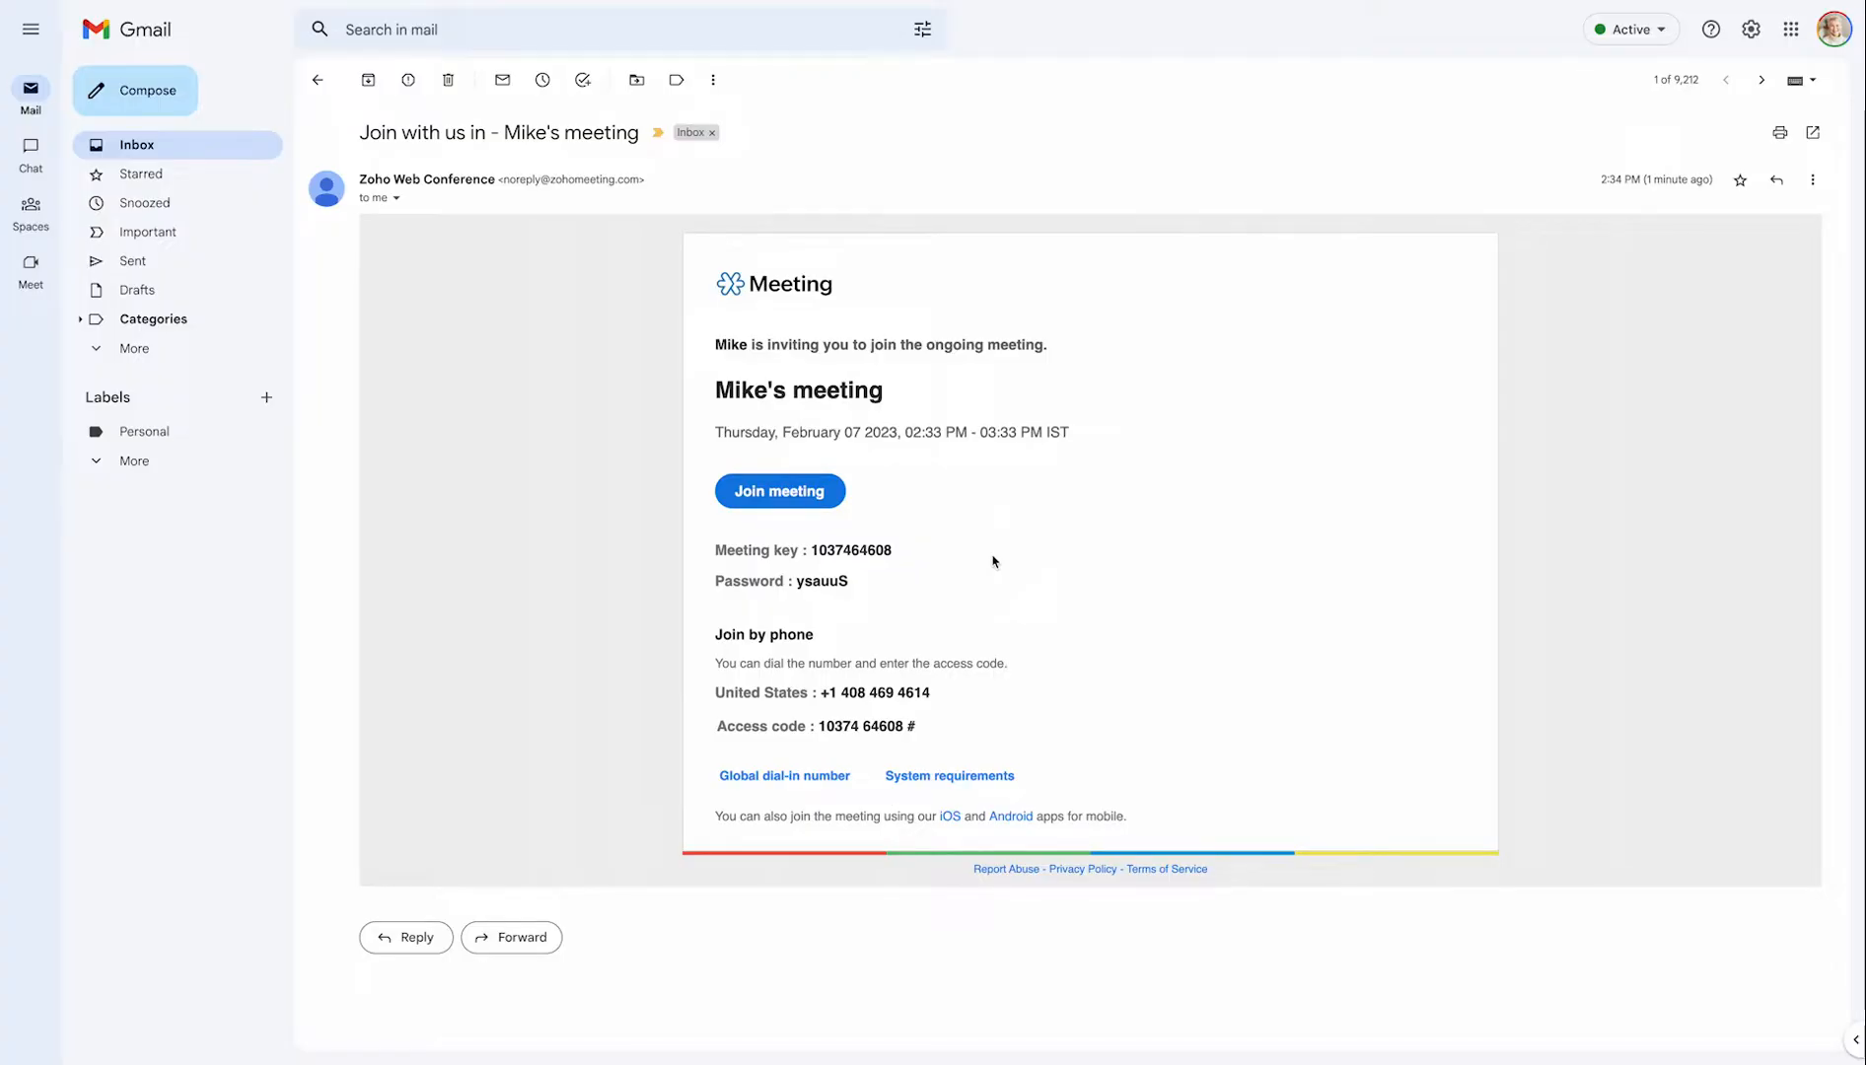
mouse_move(831, 497)
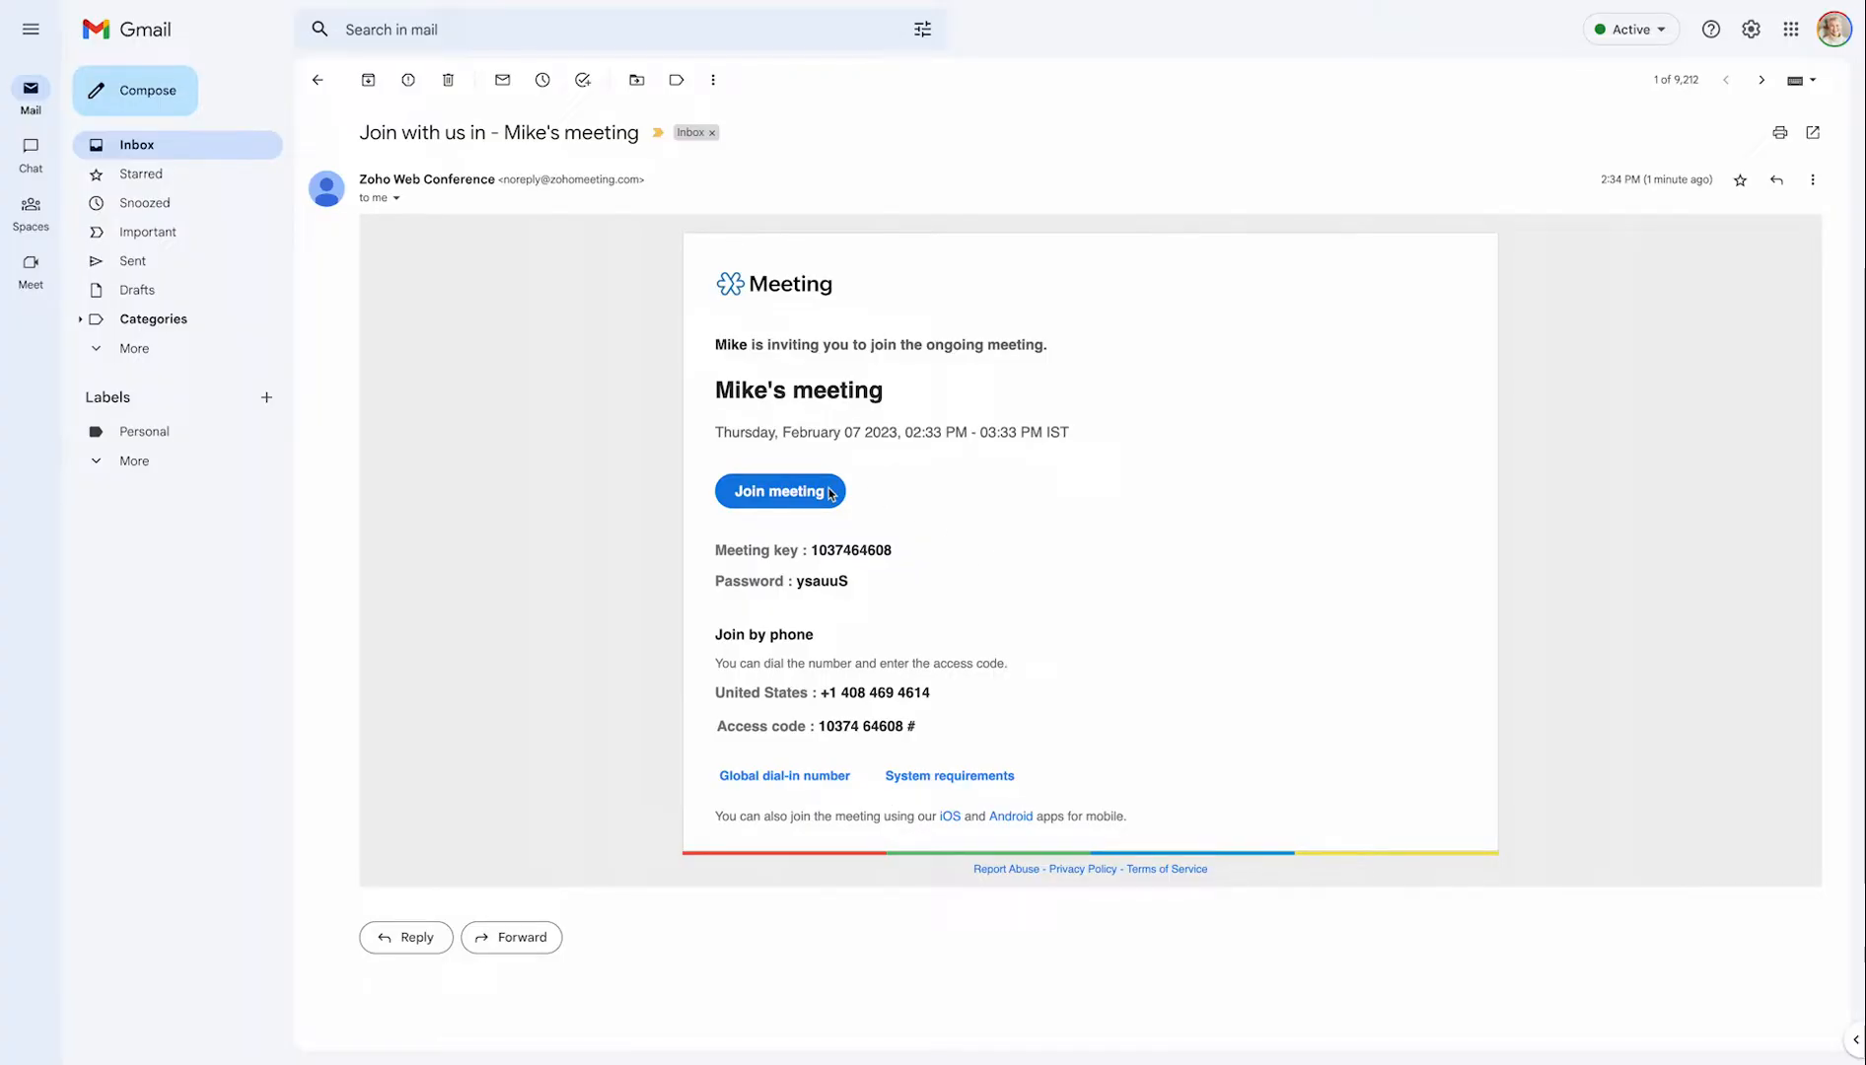
Join Mike's meeting from the Zoho invitation email in Gmail
left_click(779, 491)
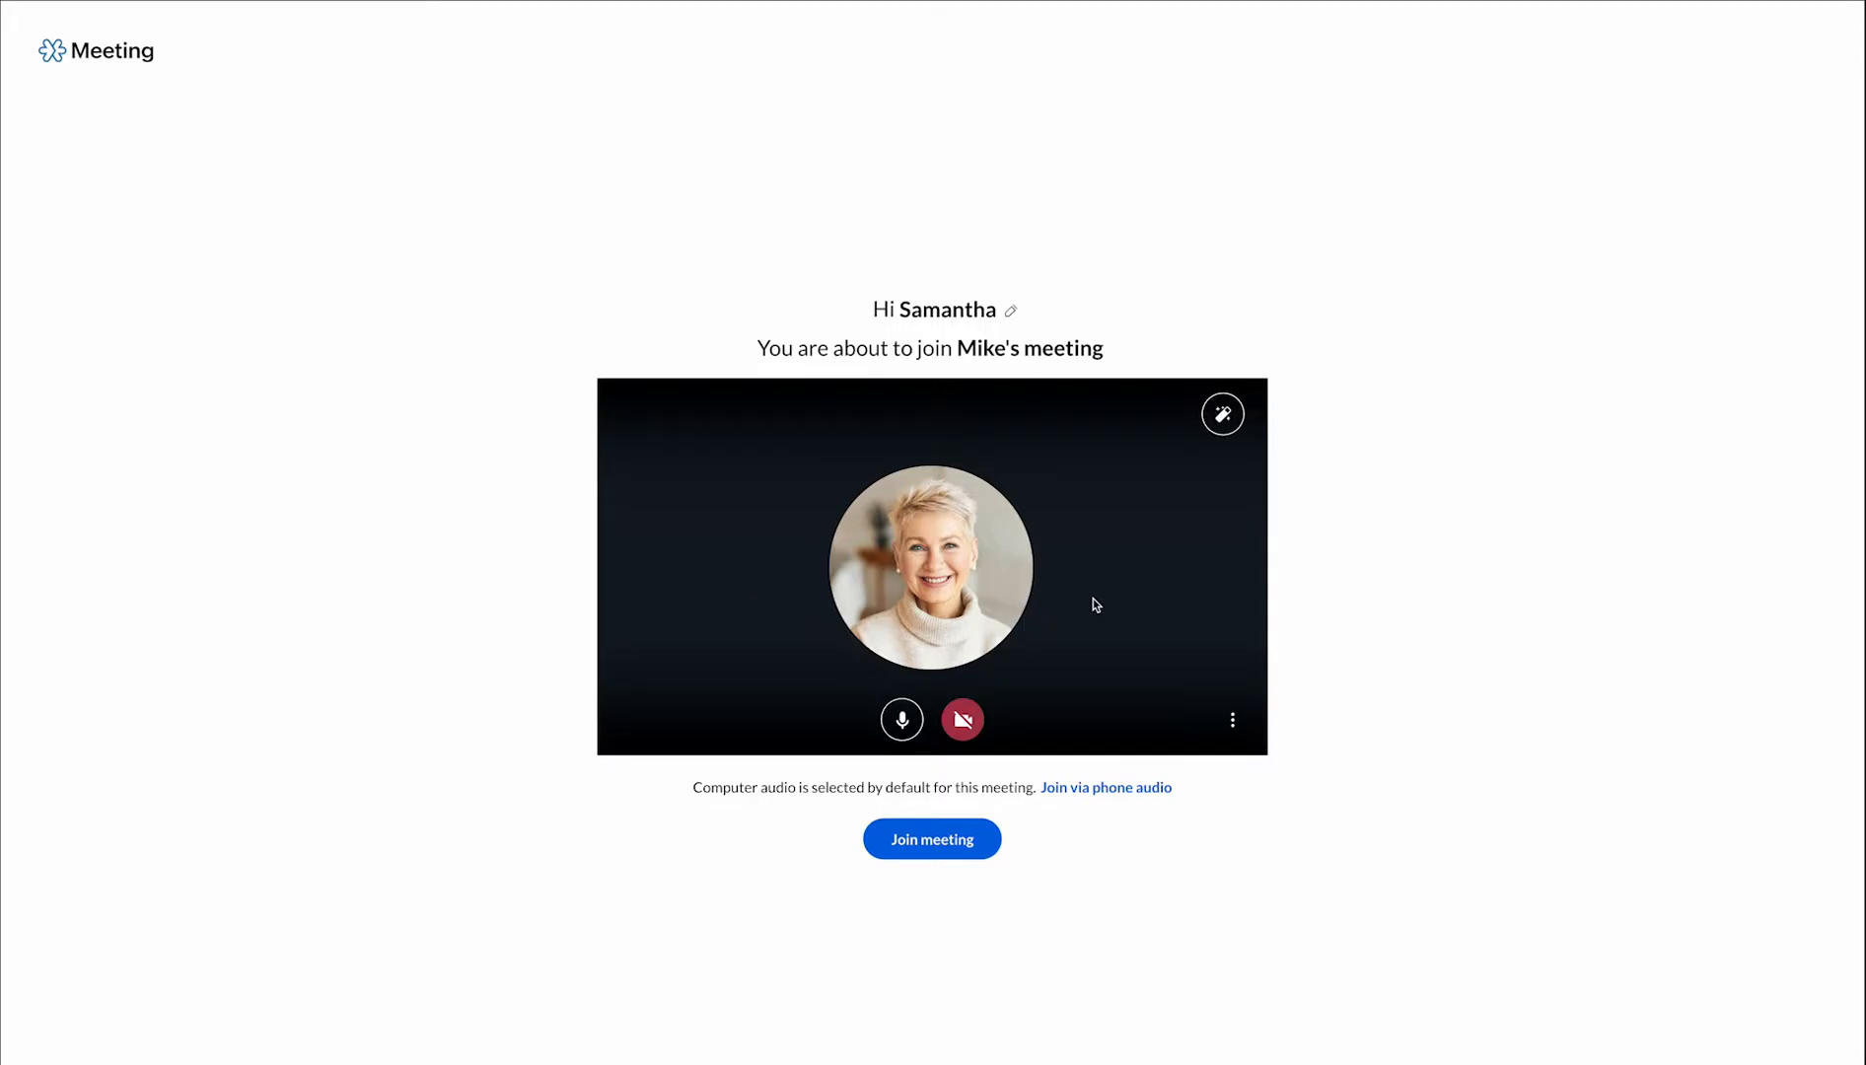
mouse_move(1233, 718)
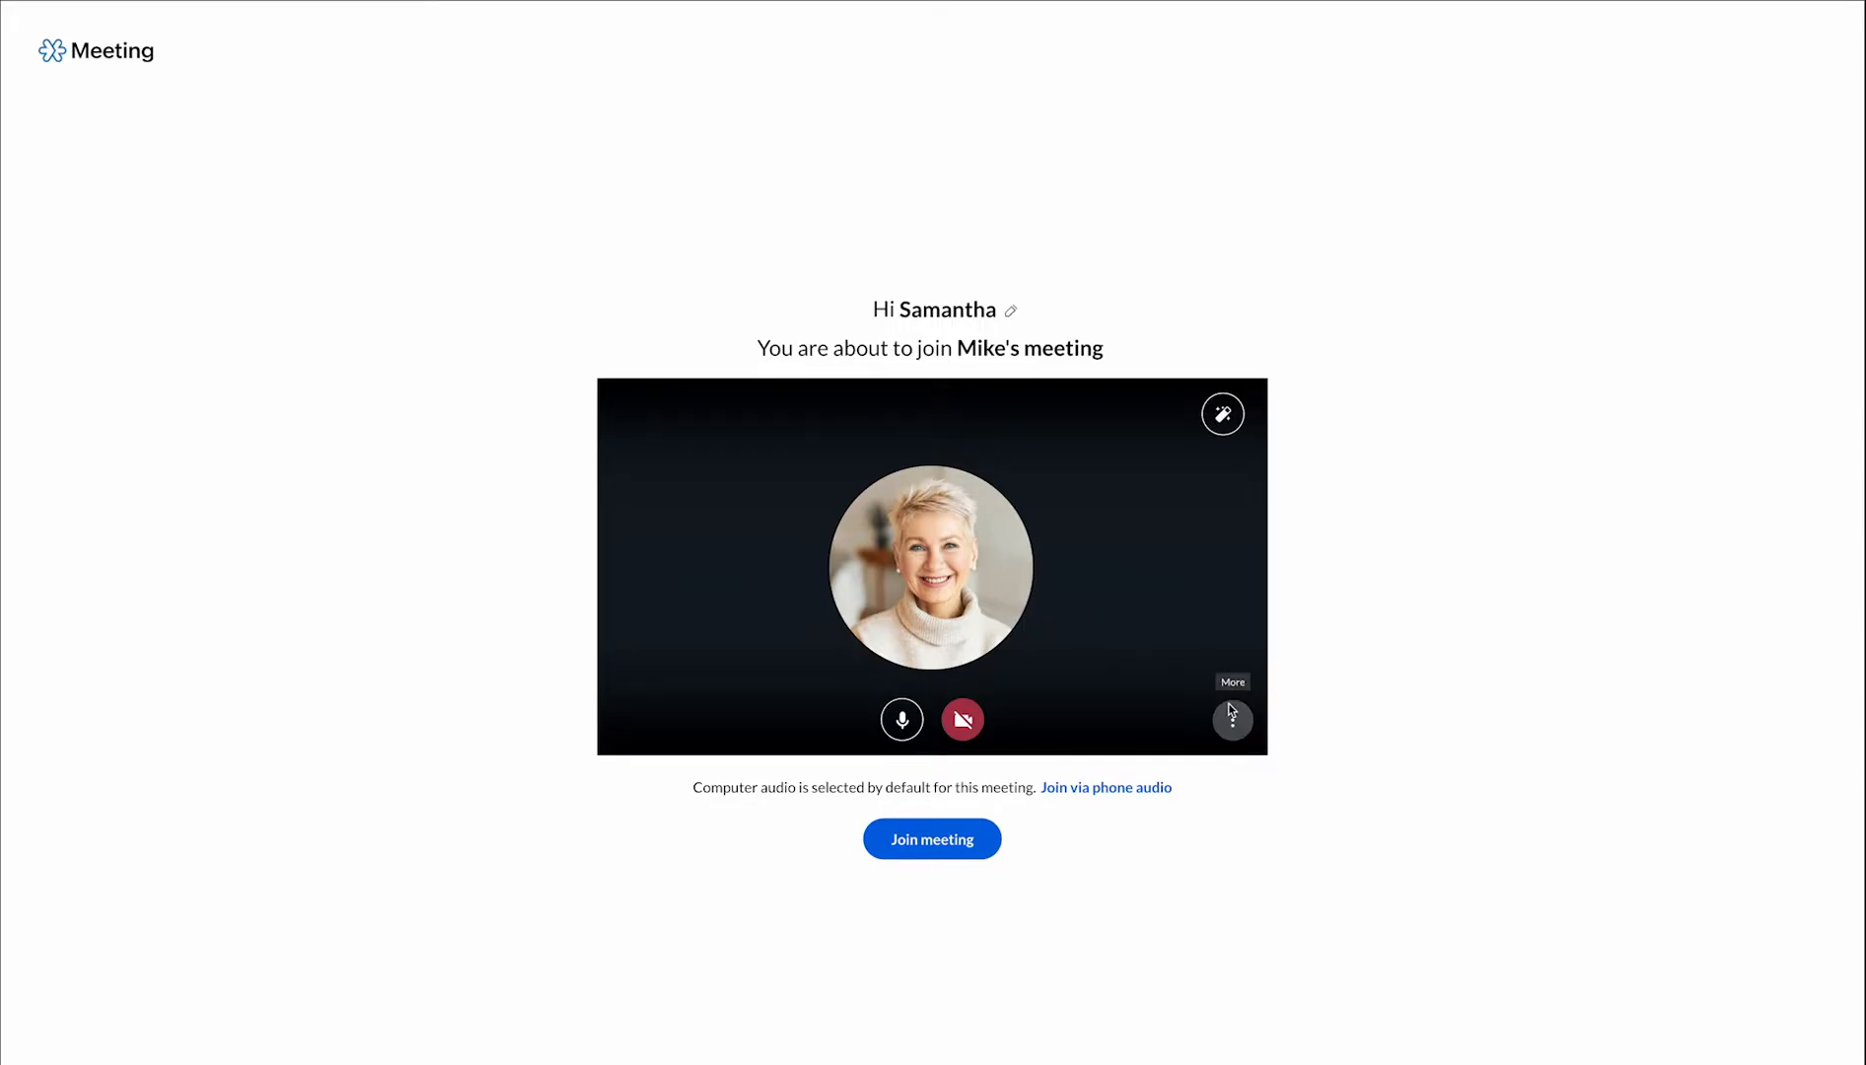
Bring up the Select your devices panel from the video preview's more options
left_click(1233, 718)
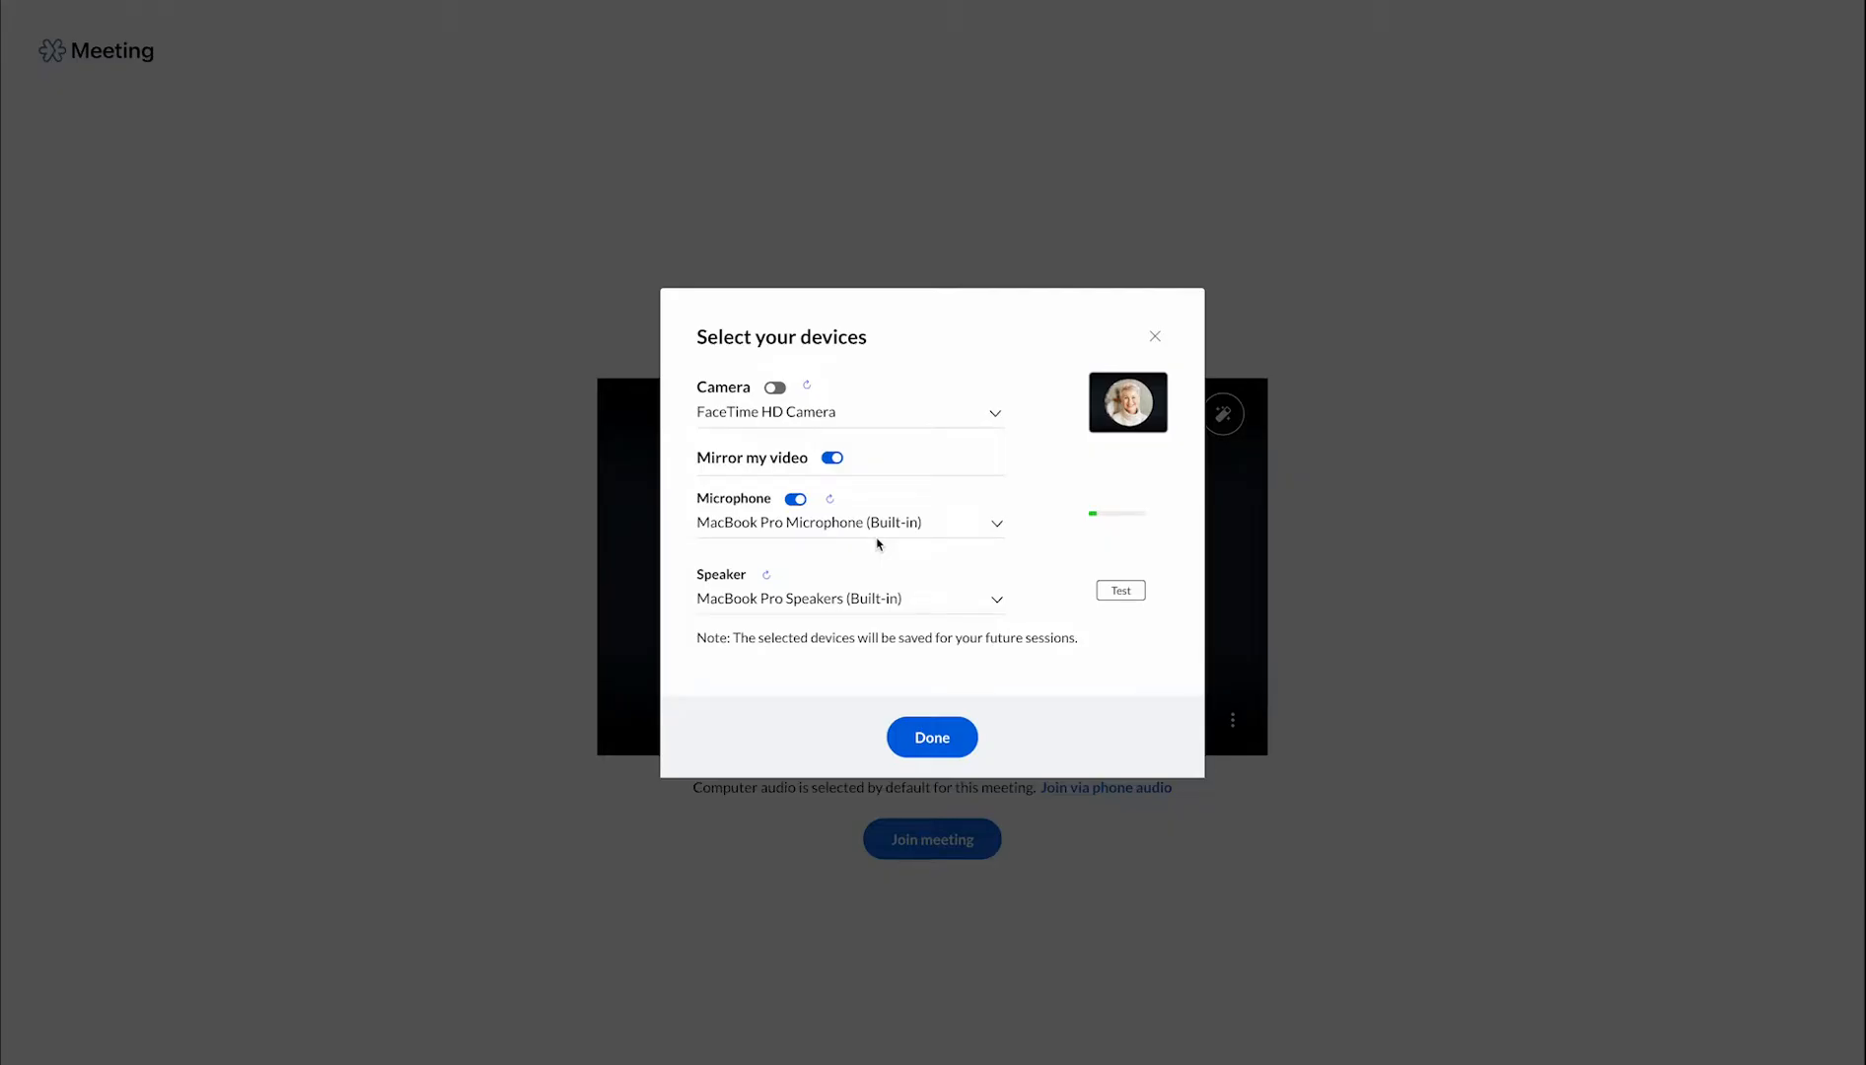
Keep the built-in MacBook Pro microphone and speakers and play a test sound
left_click(996, 523)
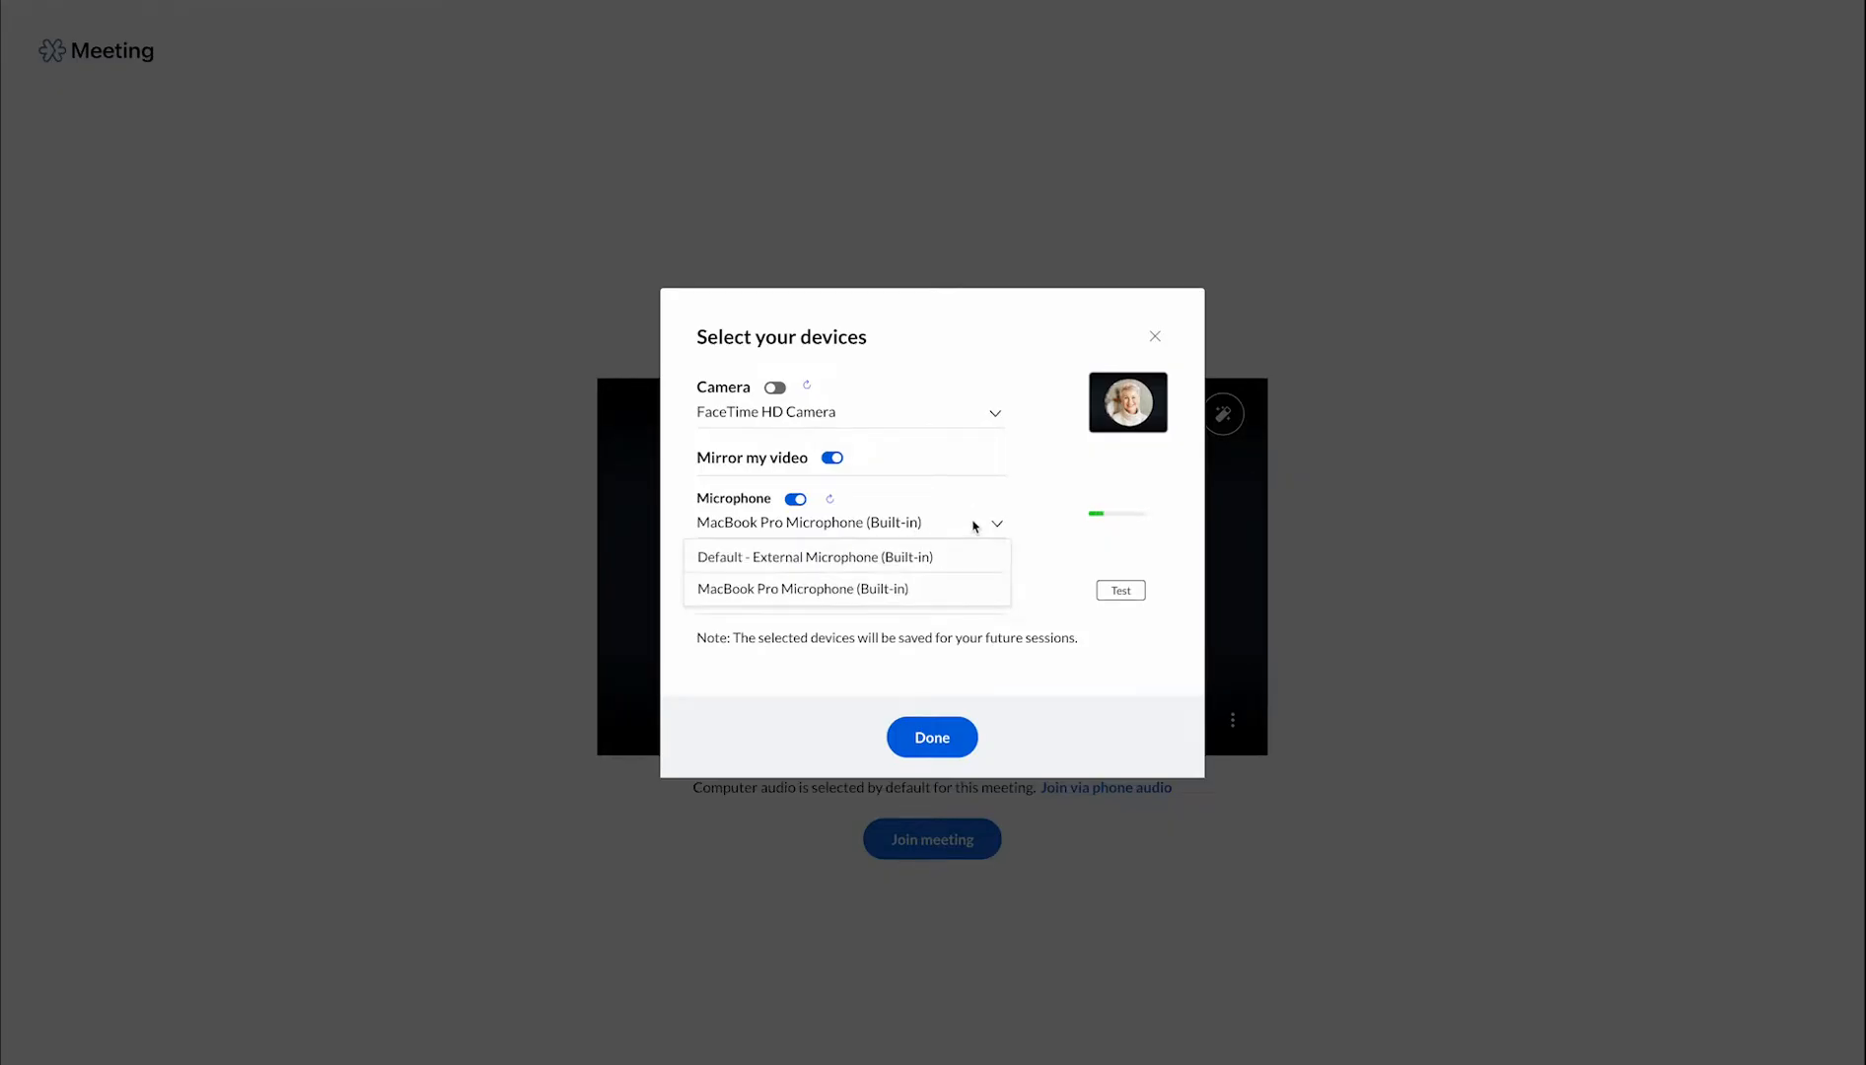
left_click(995, 597)
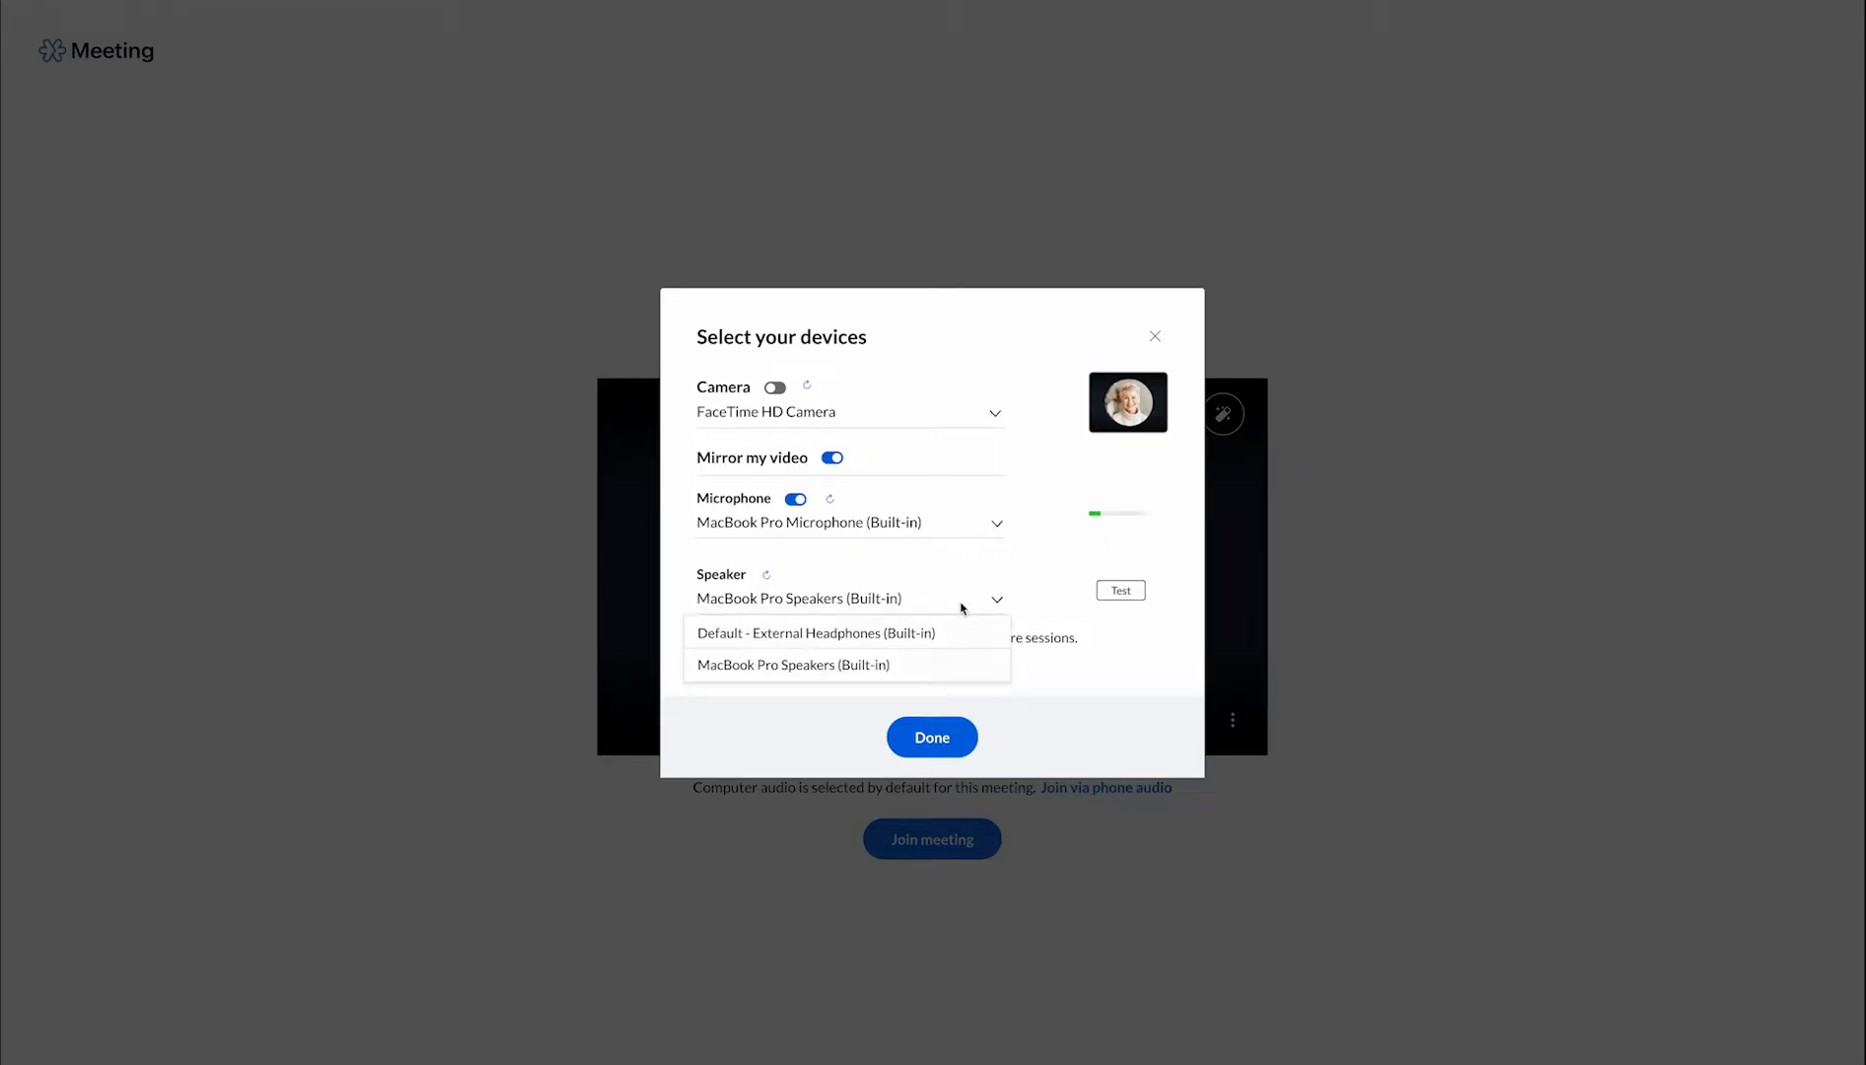
left_click(793, 665)
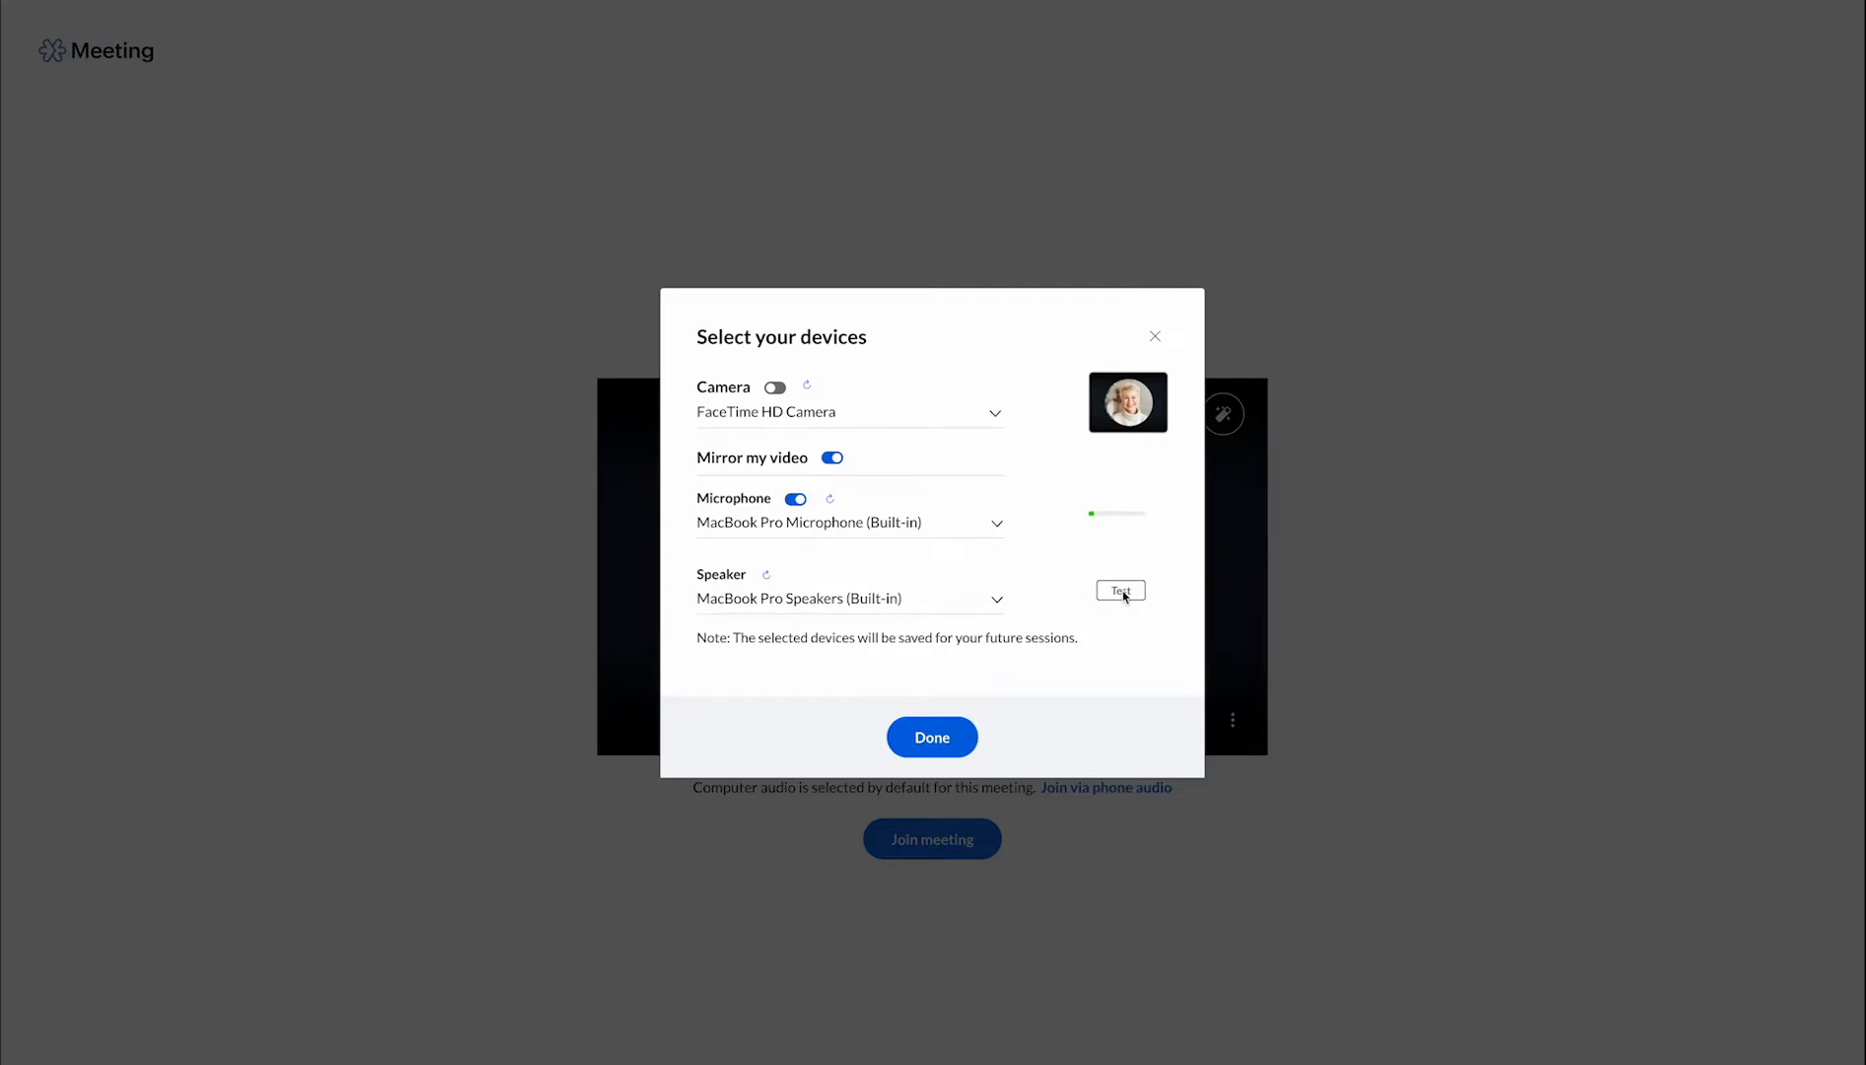
left_click(931, 736)
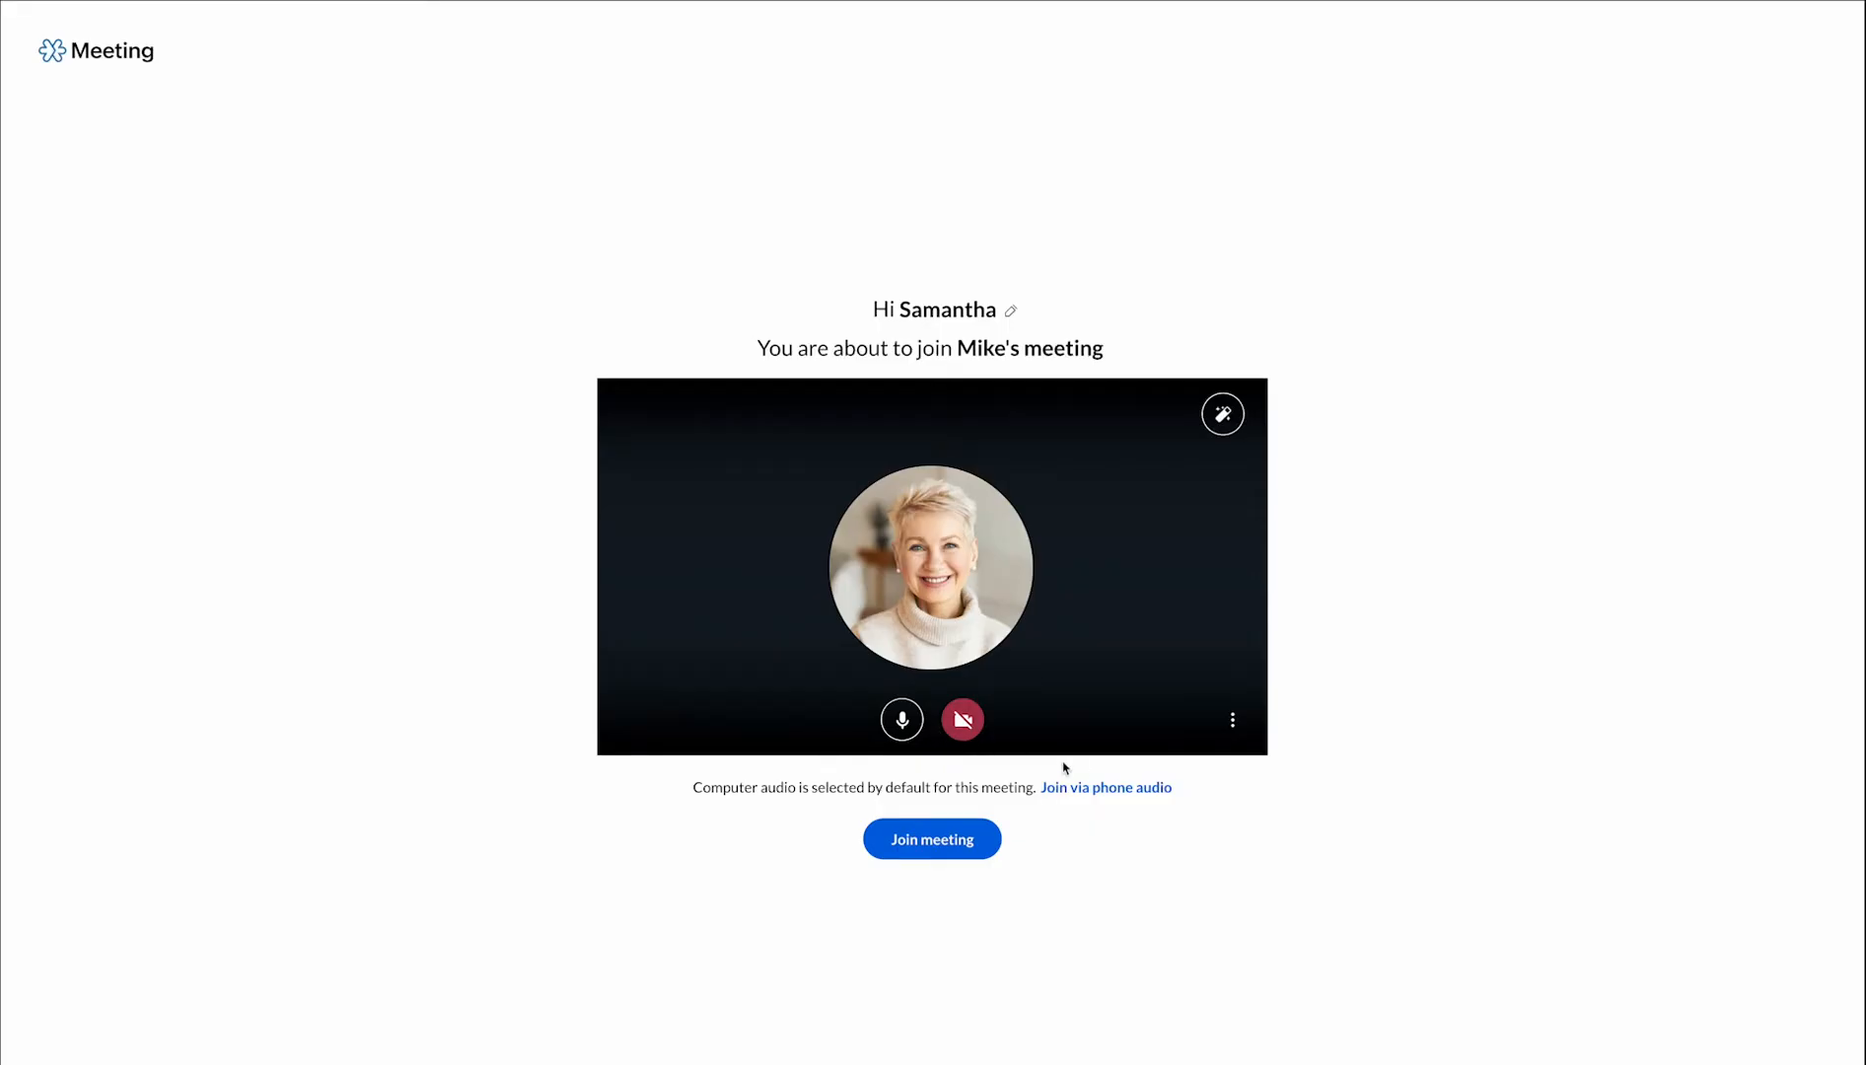
Join via phone audio, showing India dial-in numbers and the access code
left_click(1105, 787)
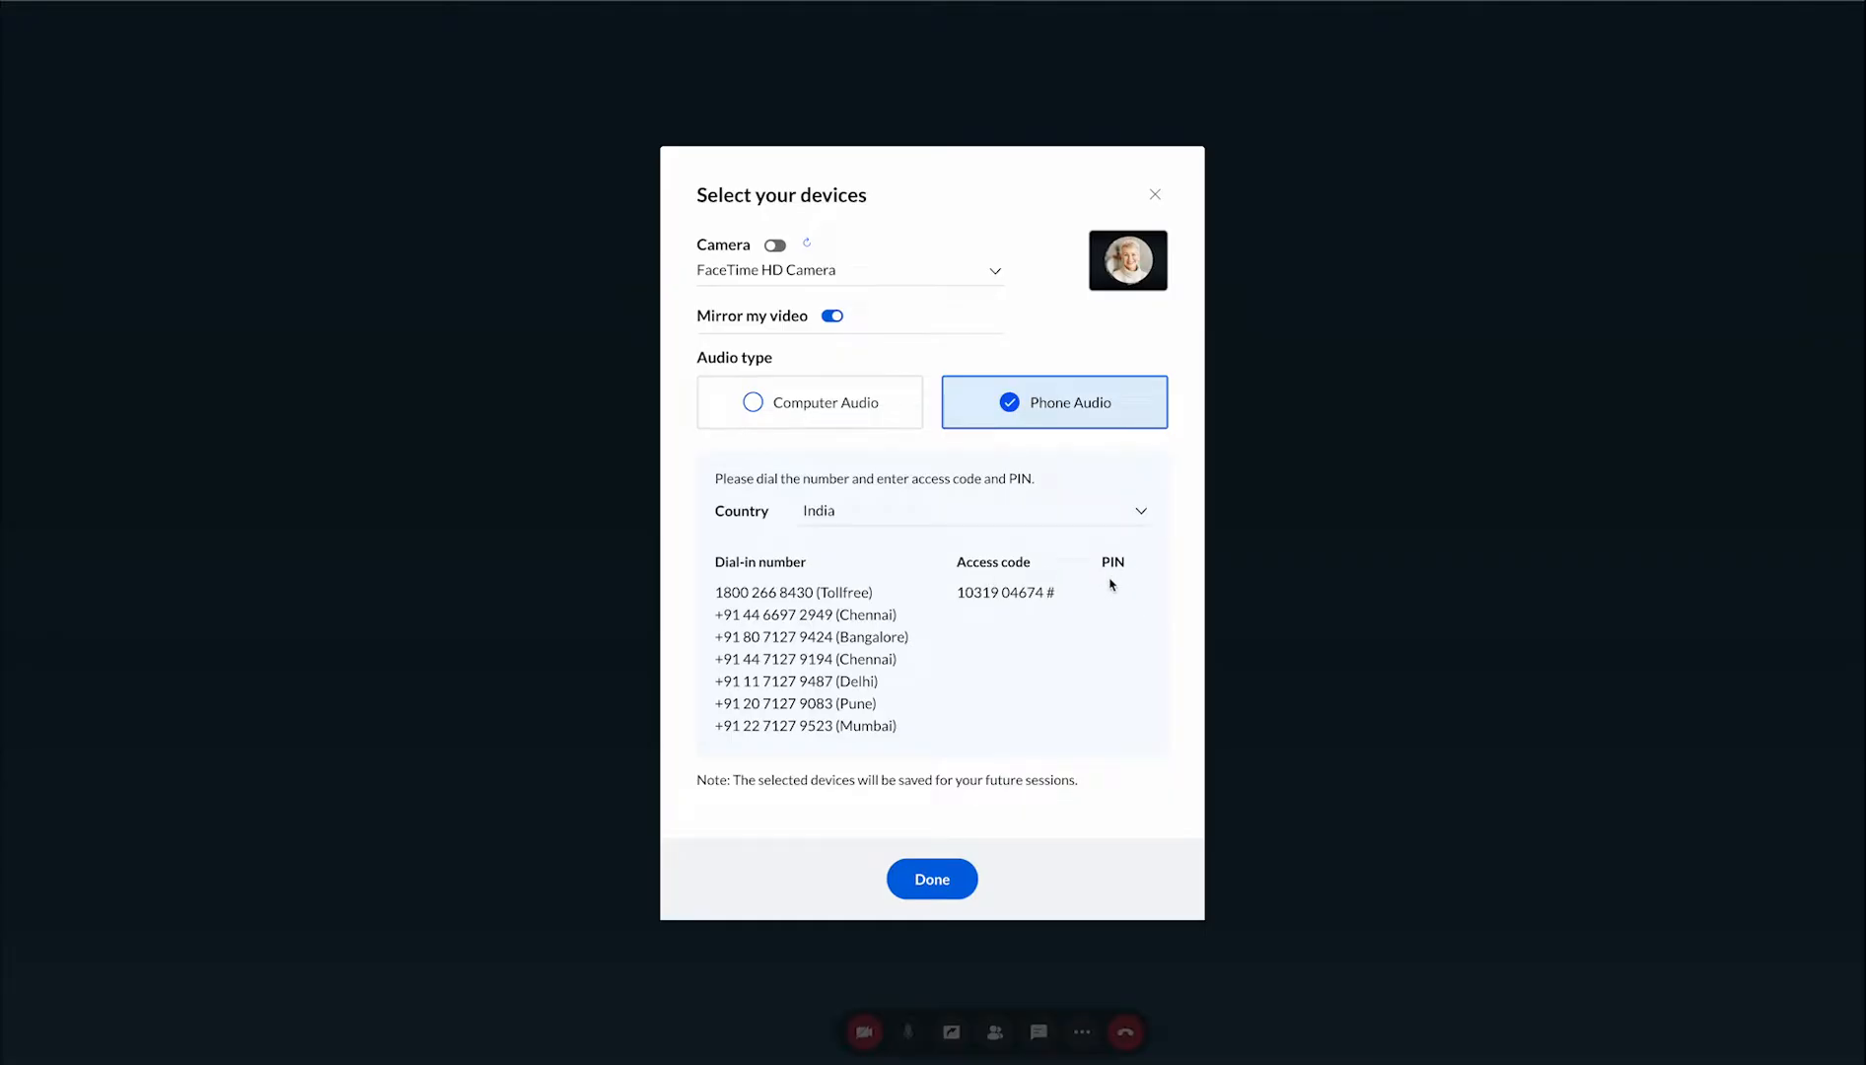
mouse_move(1040, 692)
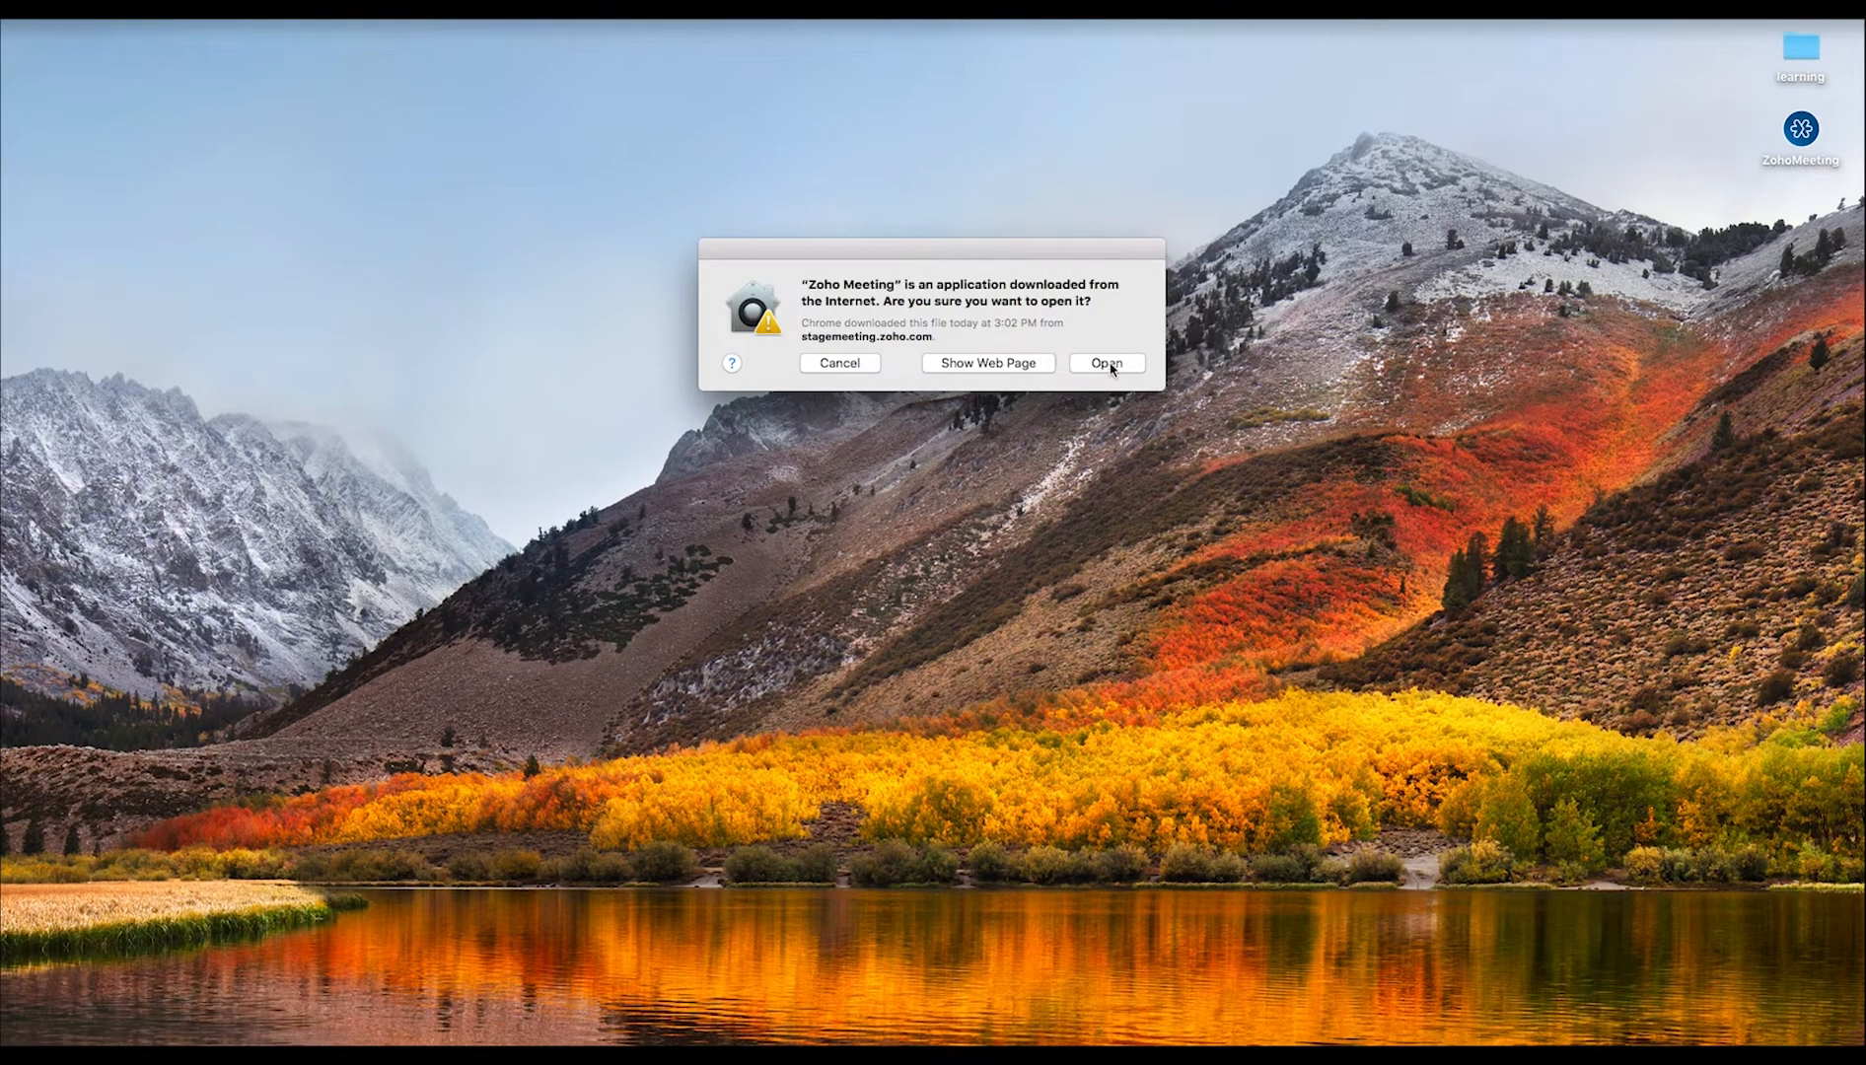
left_click(1105, 363)
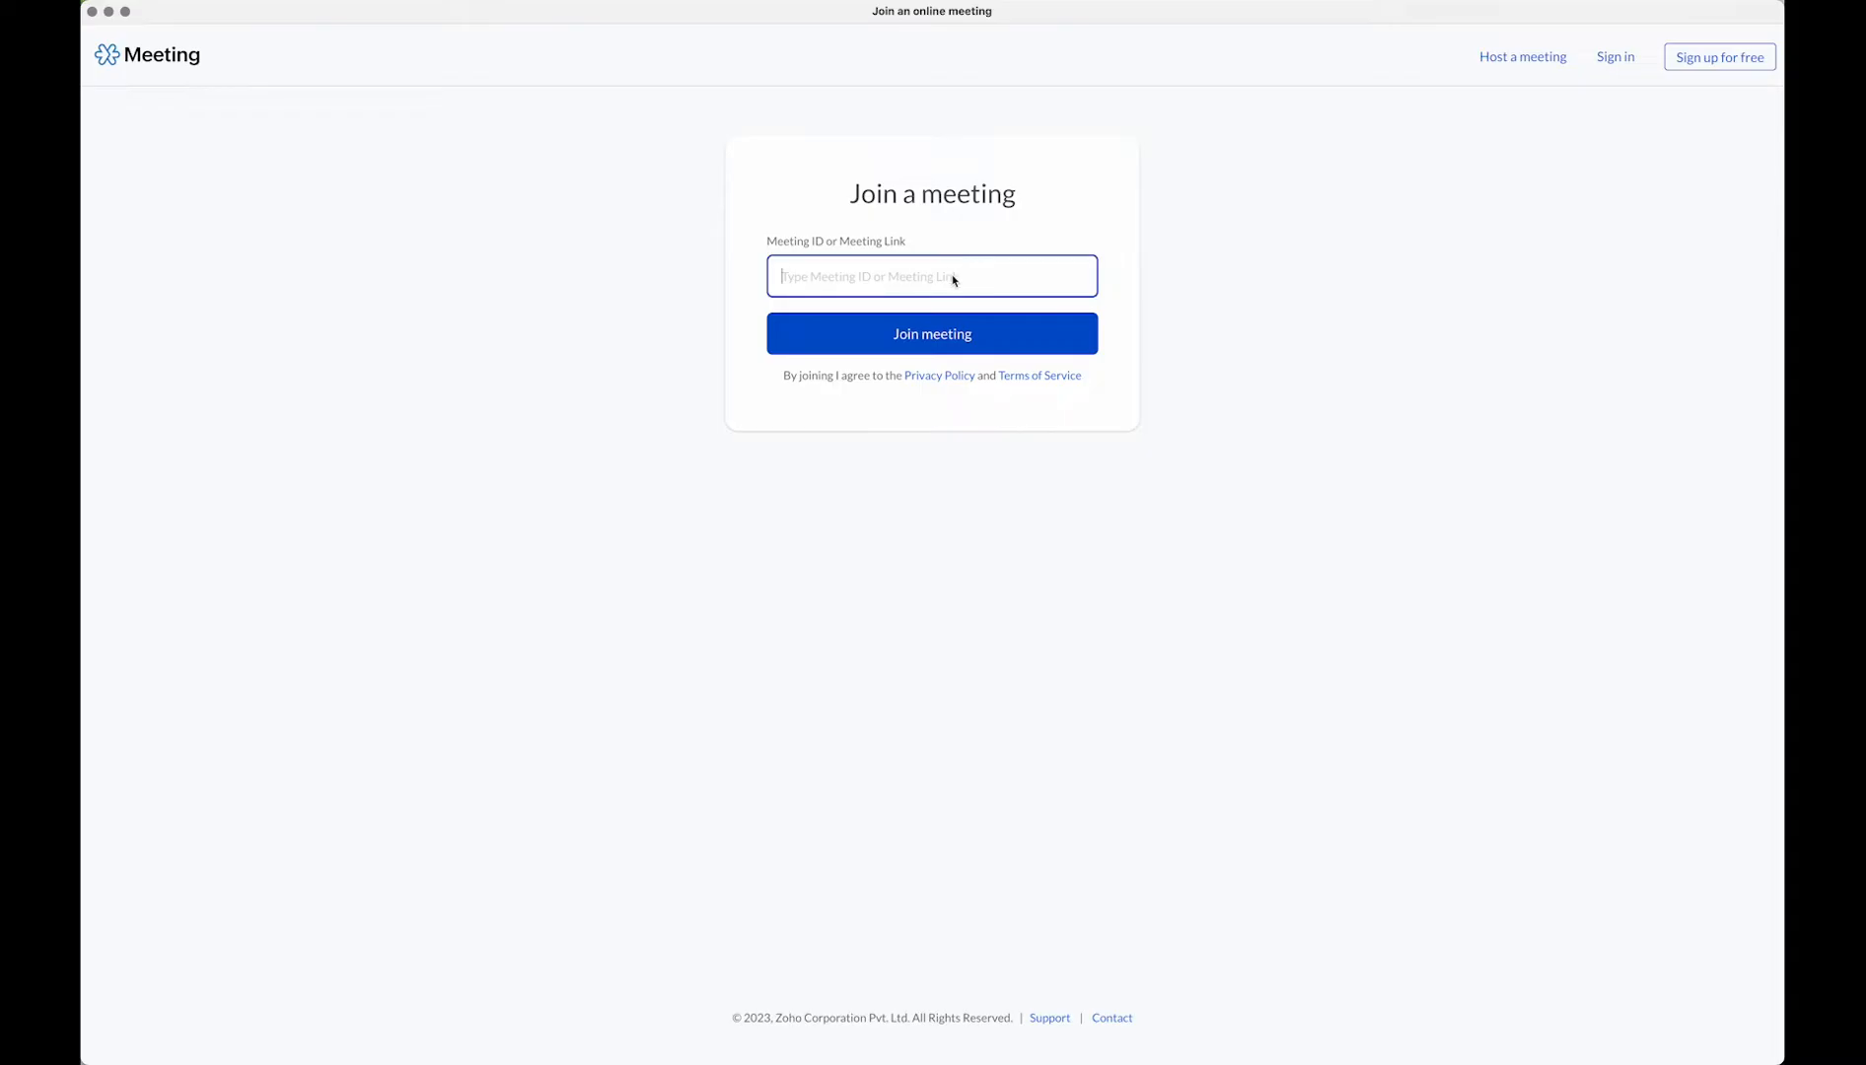
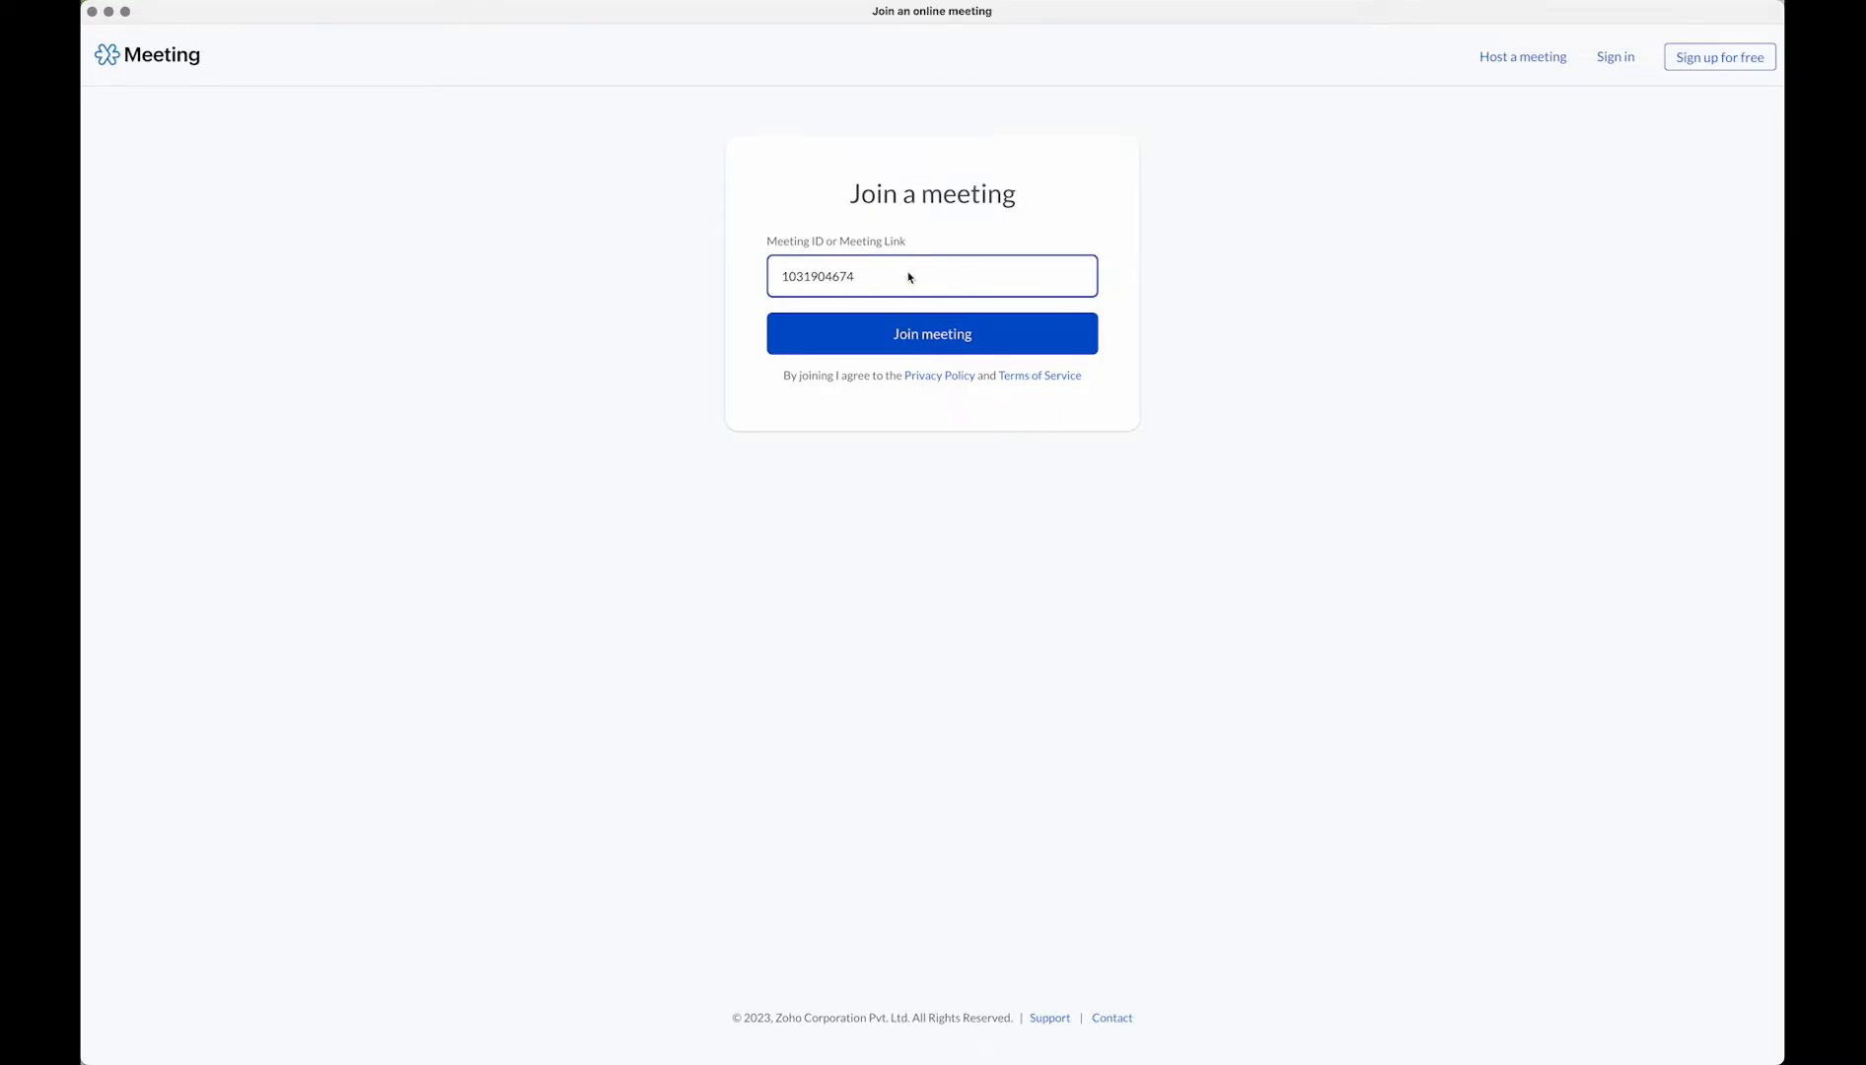
left_click(931, 333)
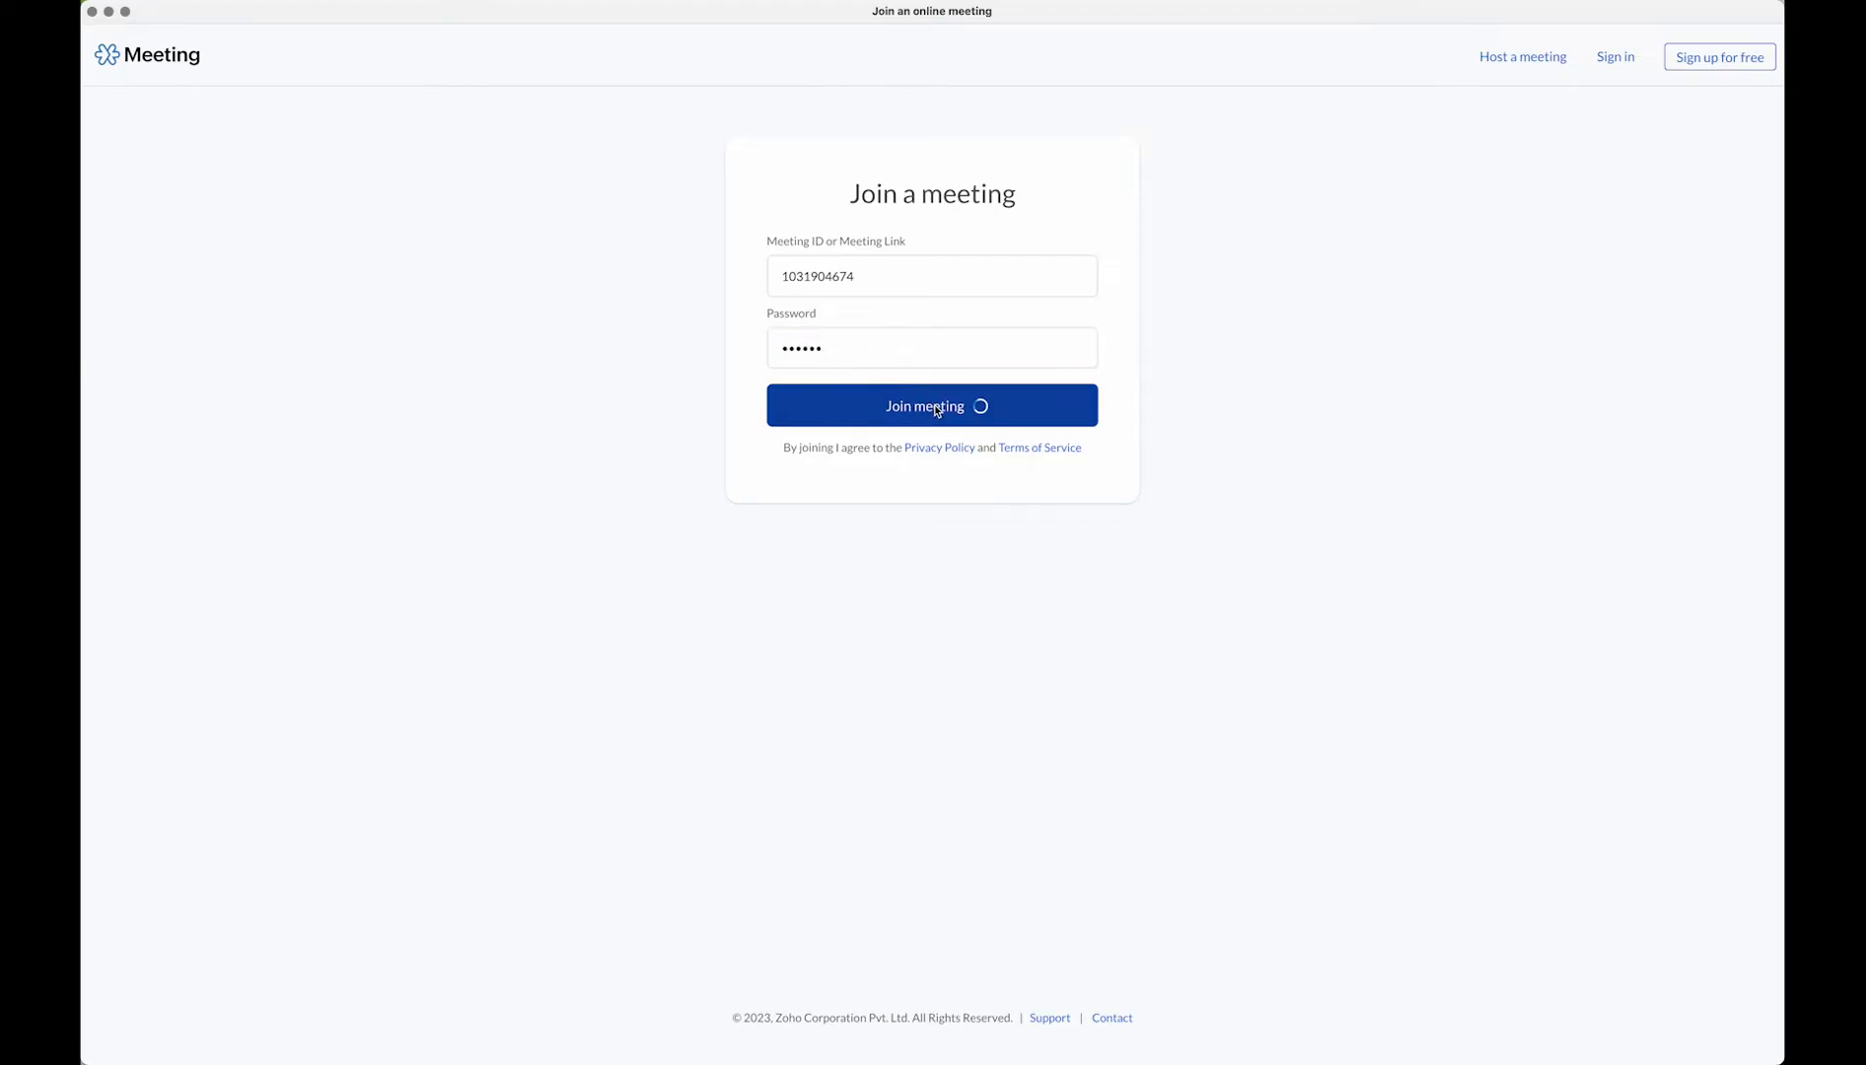
left_click(932, 404)
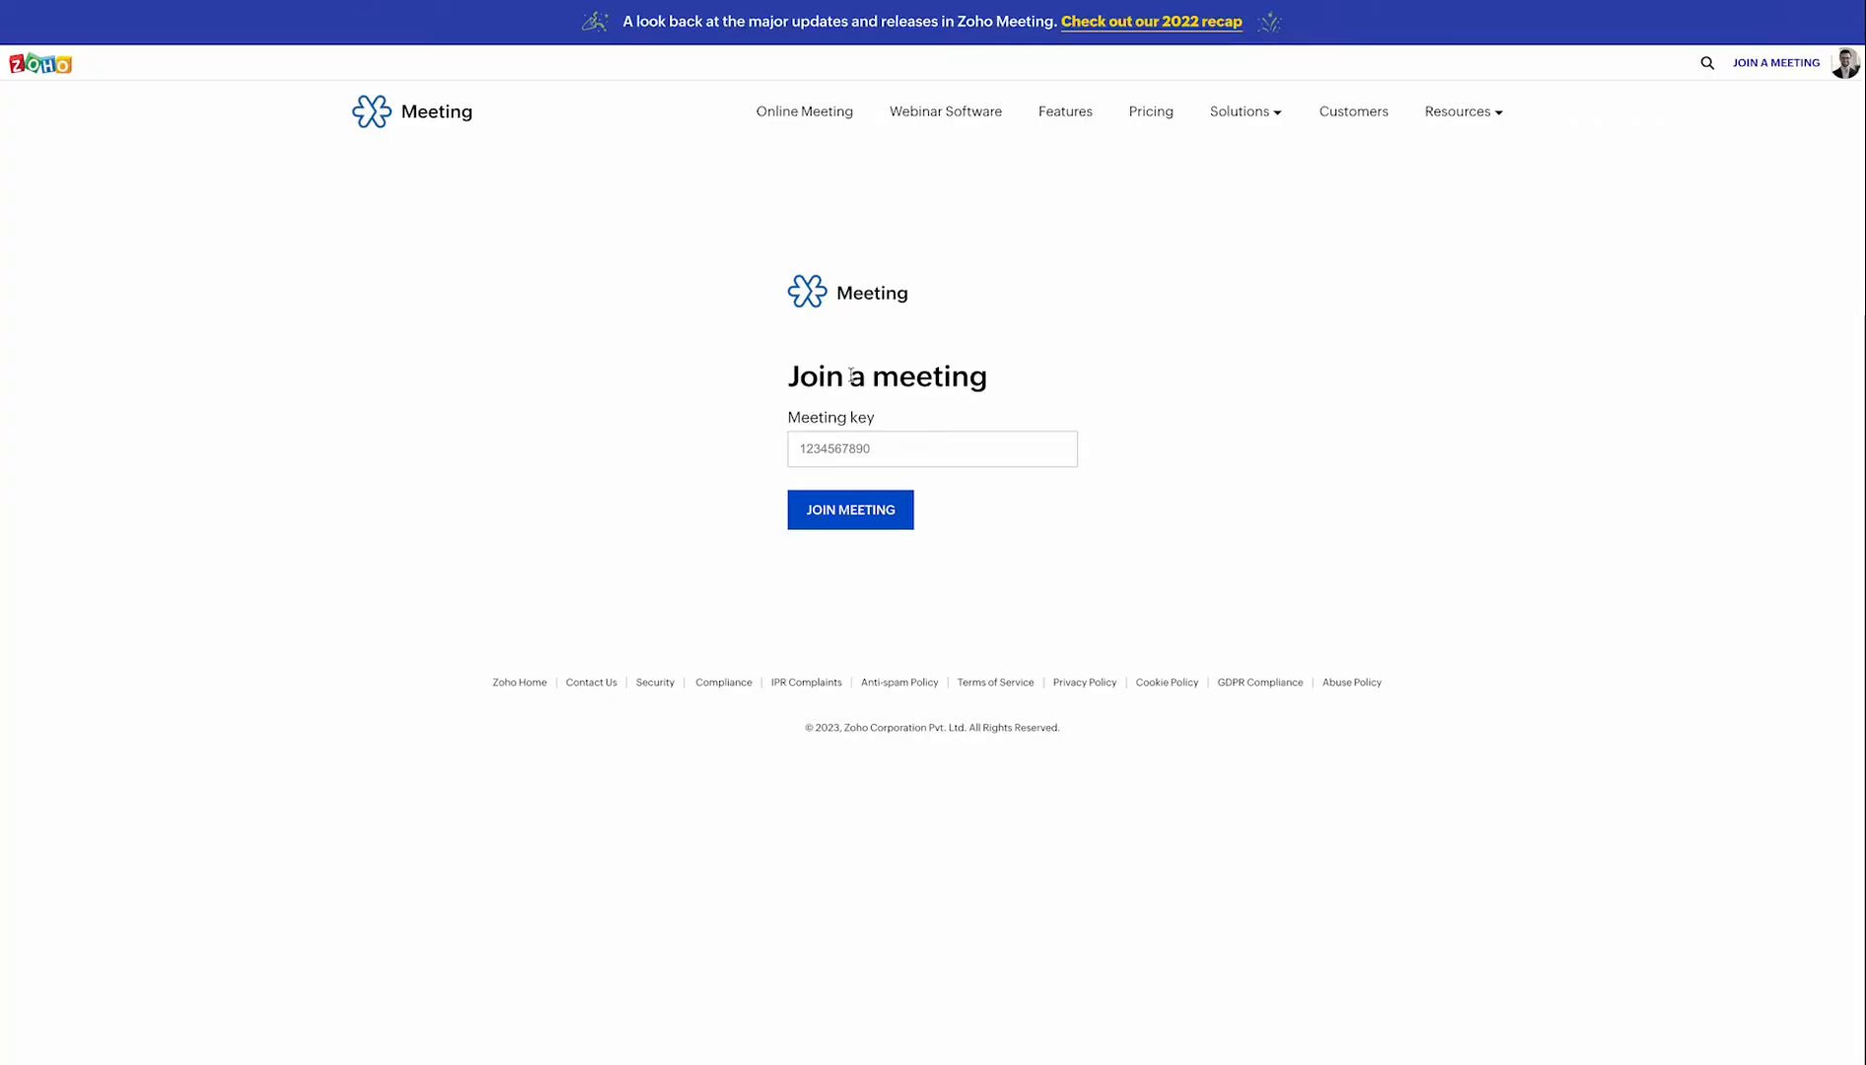
left_click(931, 448)
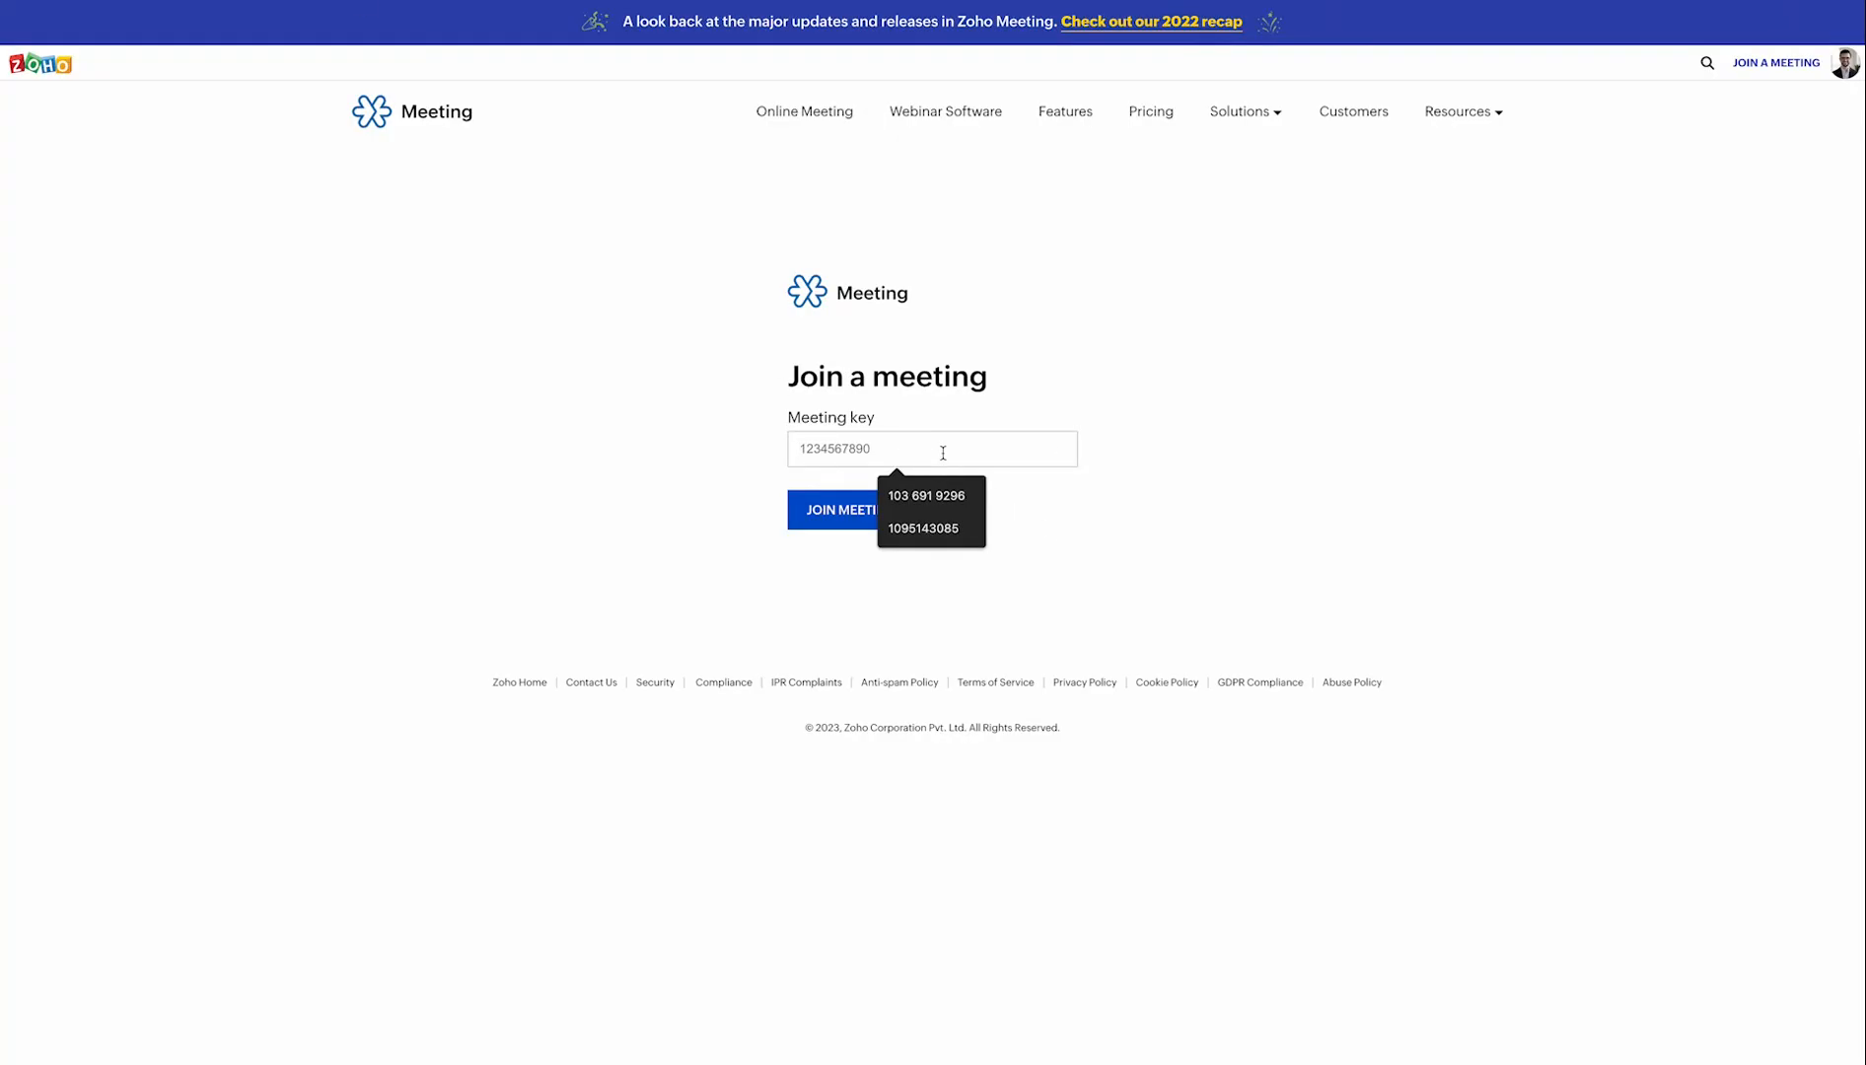
left_click(926, 495)
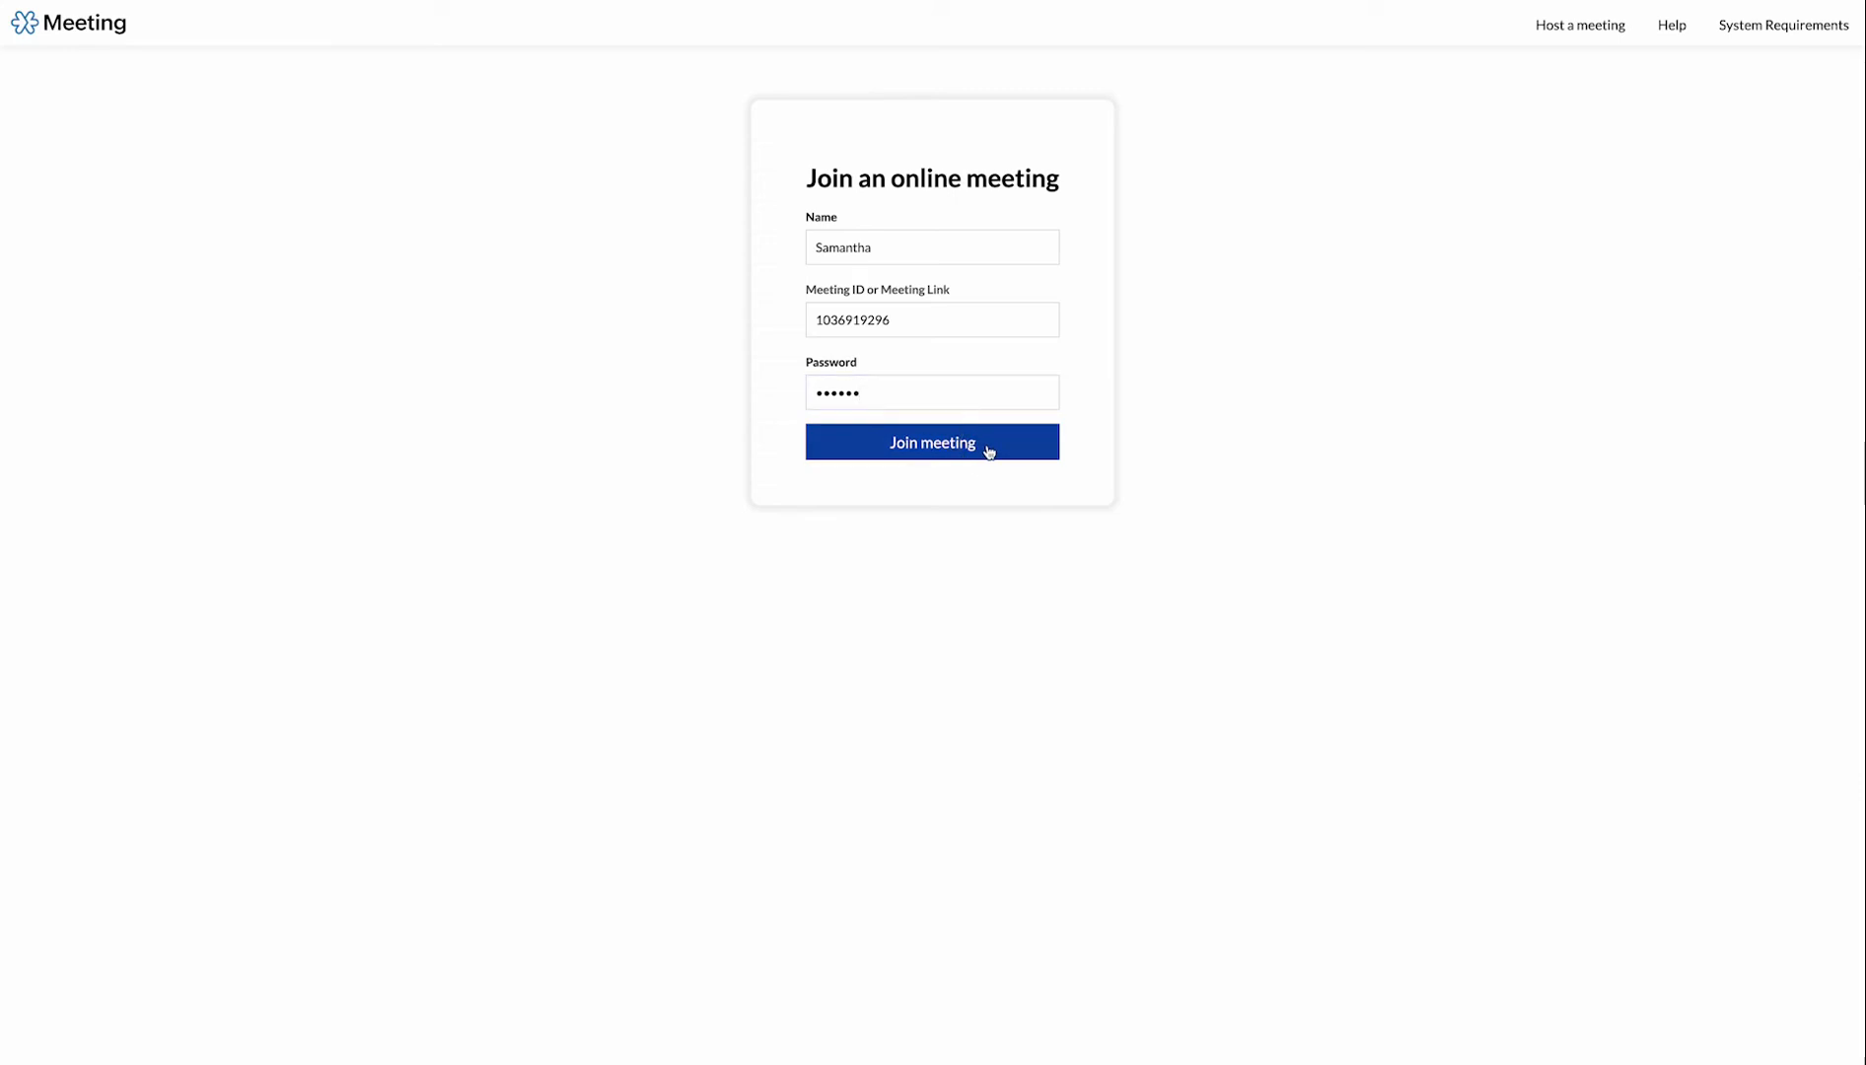
left_click(932, 442)
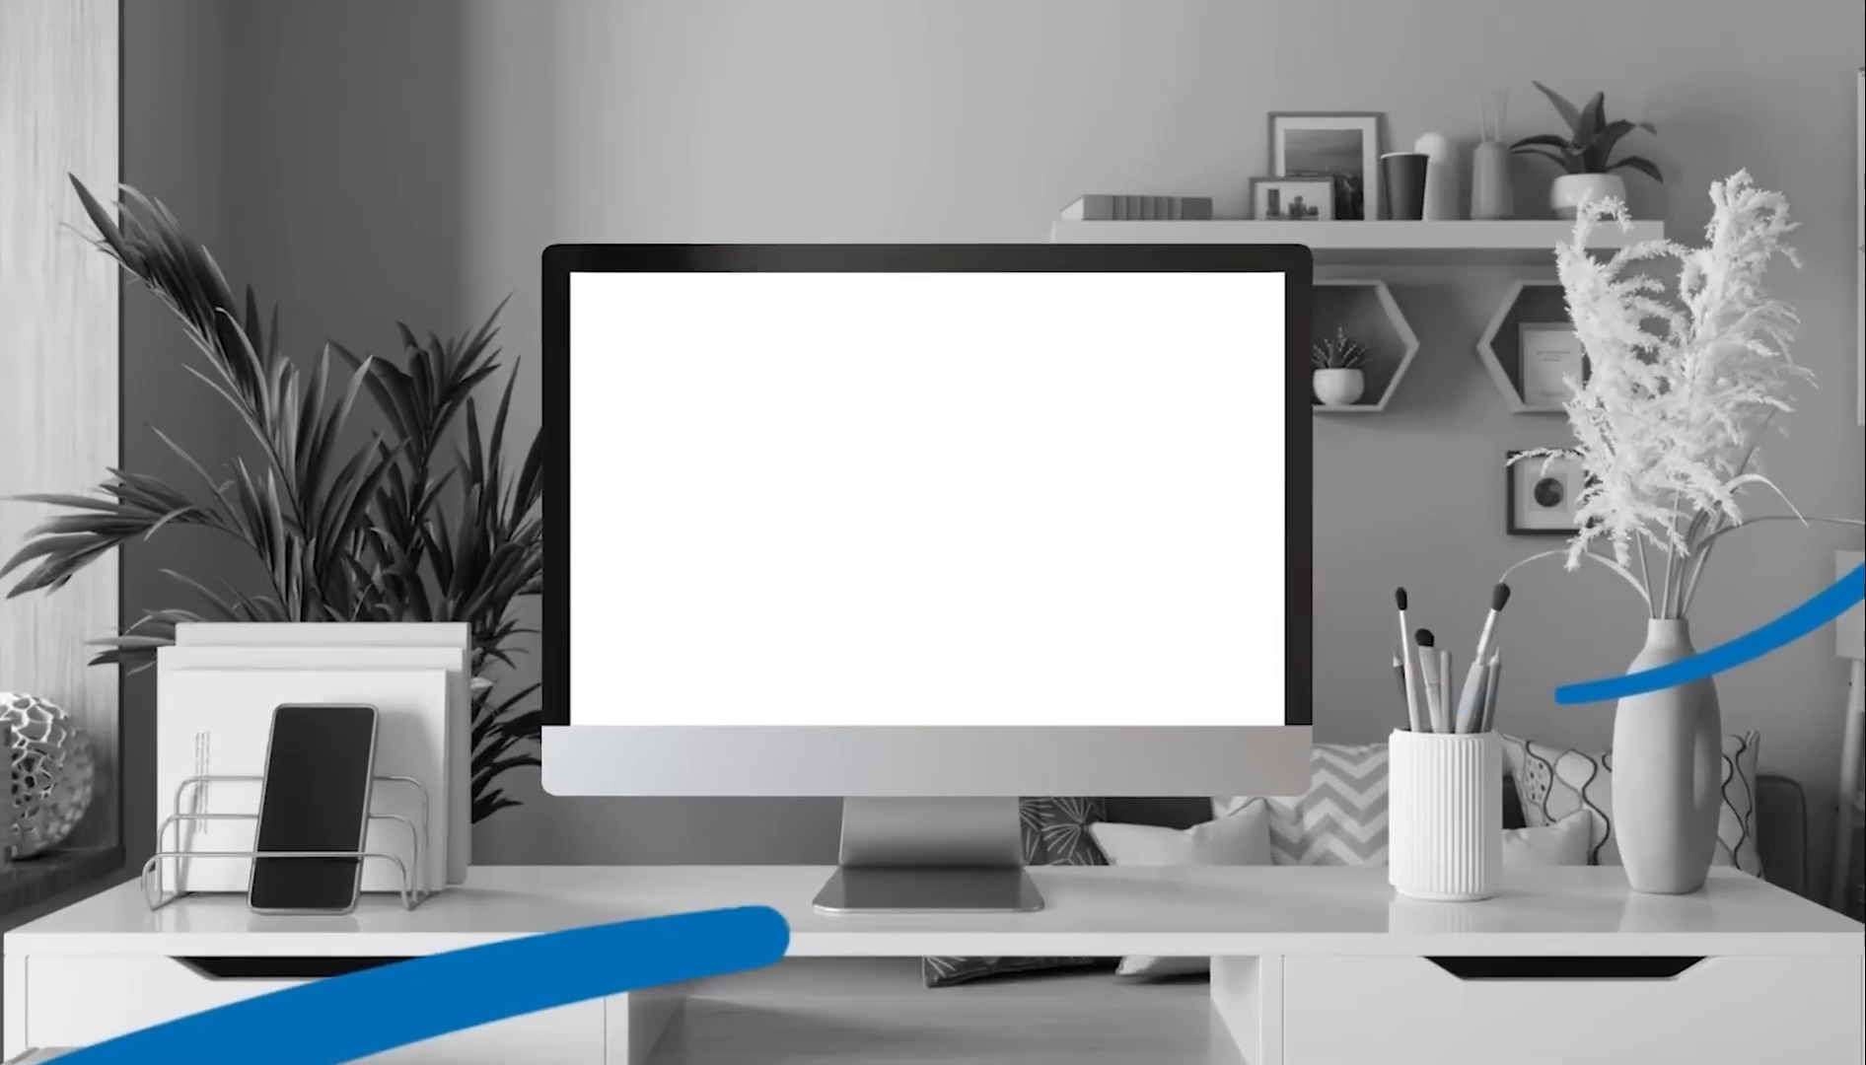